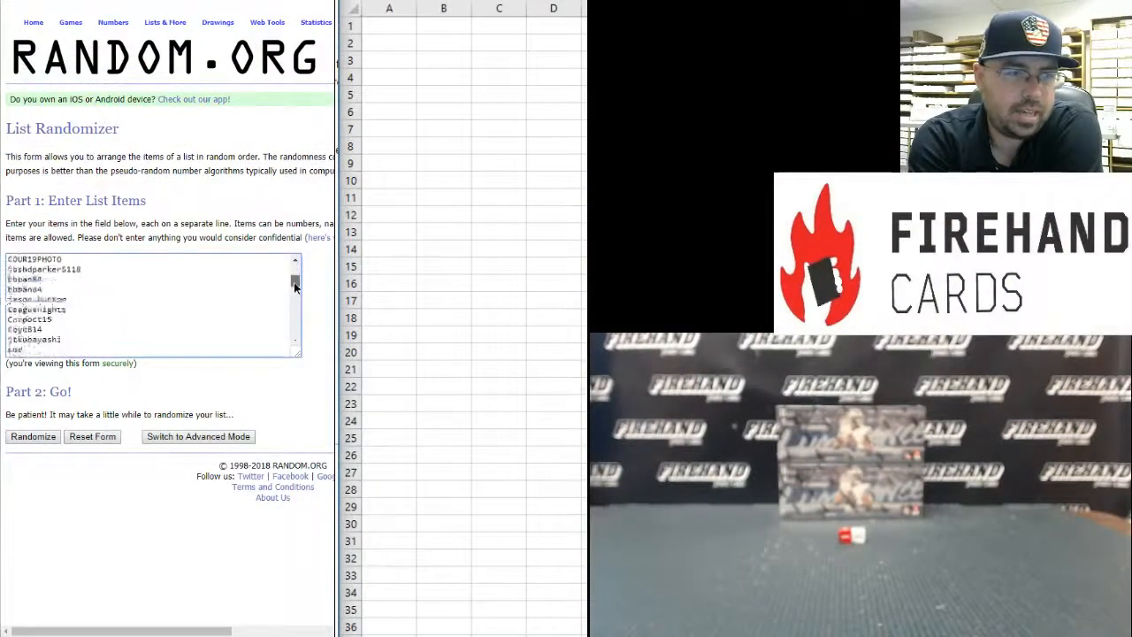
- Randomize the 70-name list, then reshuffle it several more times with Again
scroll("down", 3)
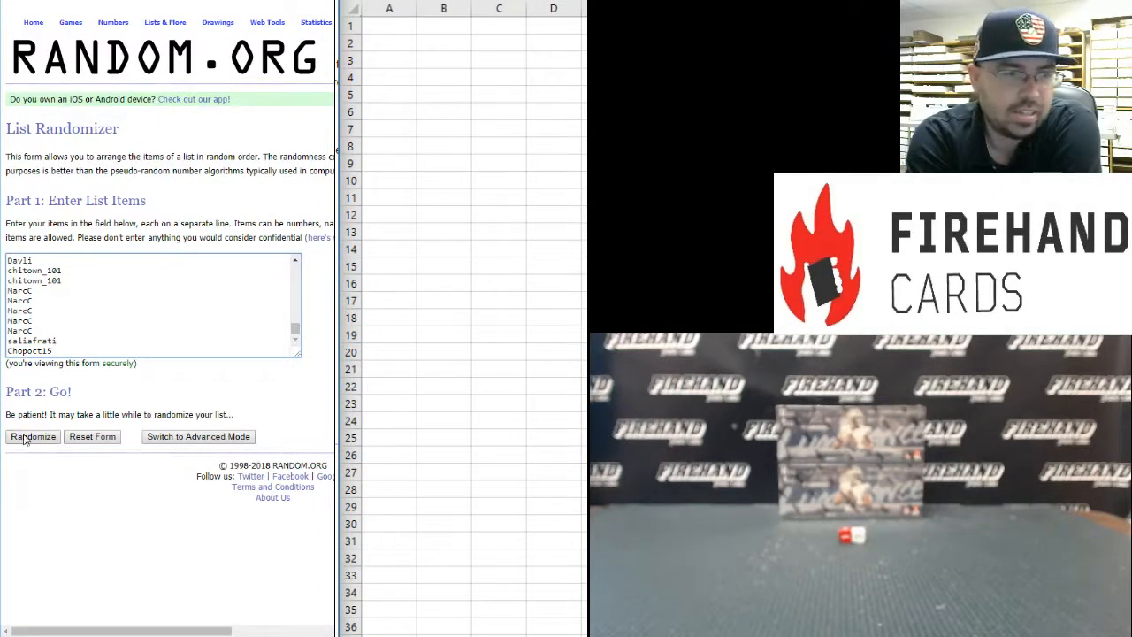
left_click(33, 436)
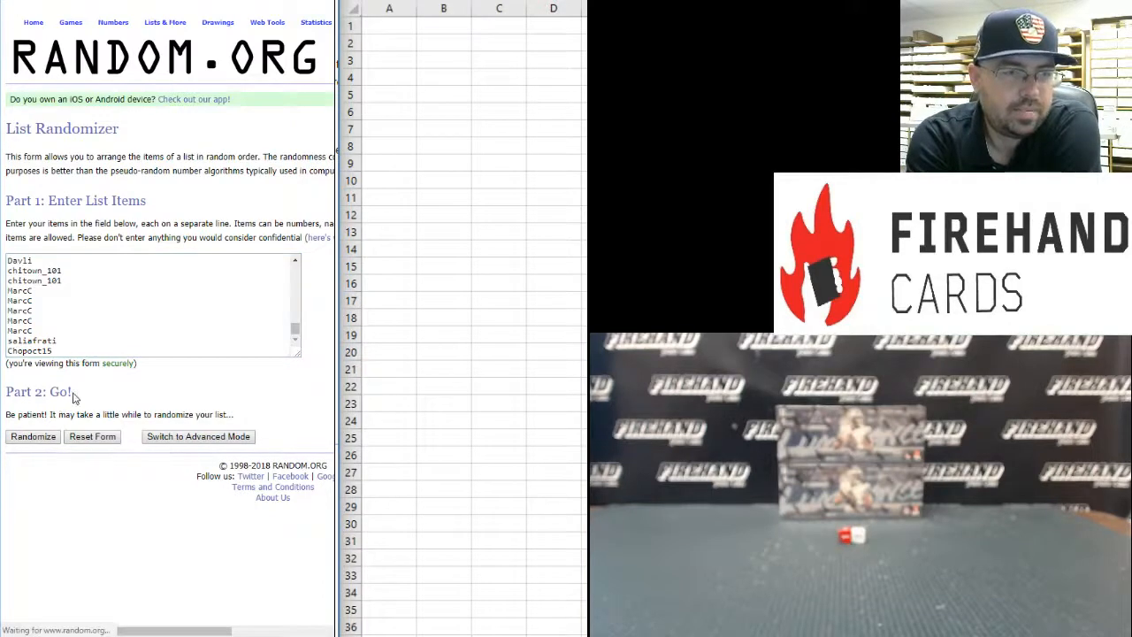
left_click(33, 436)
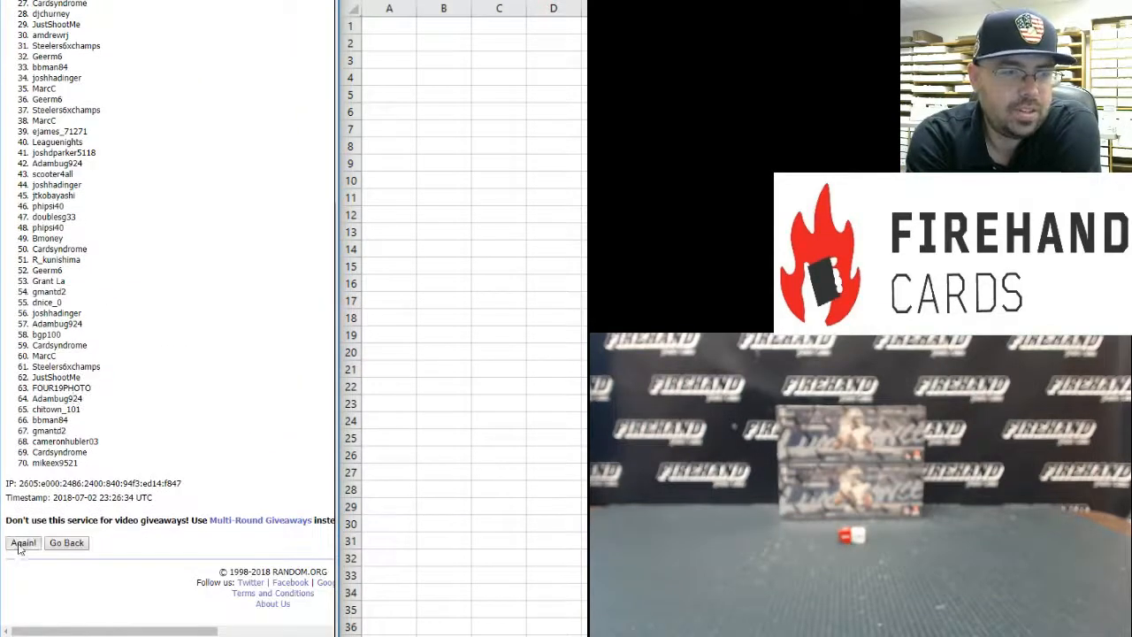
left_click(22, 542)
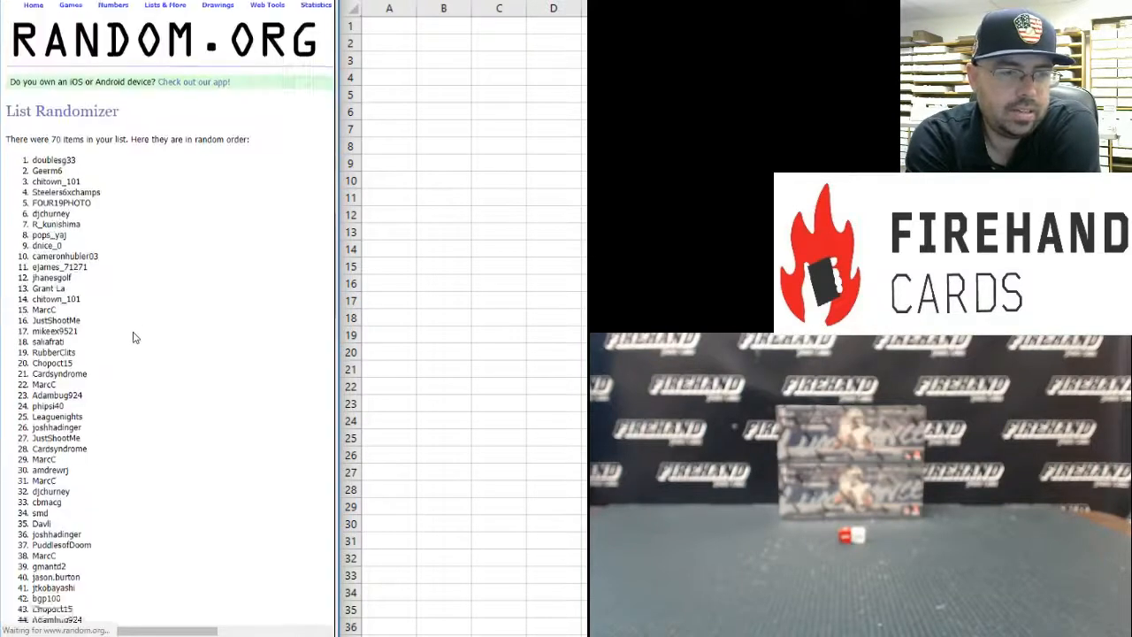
scroll("down", 3)
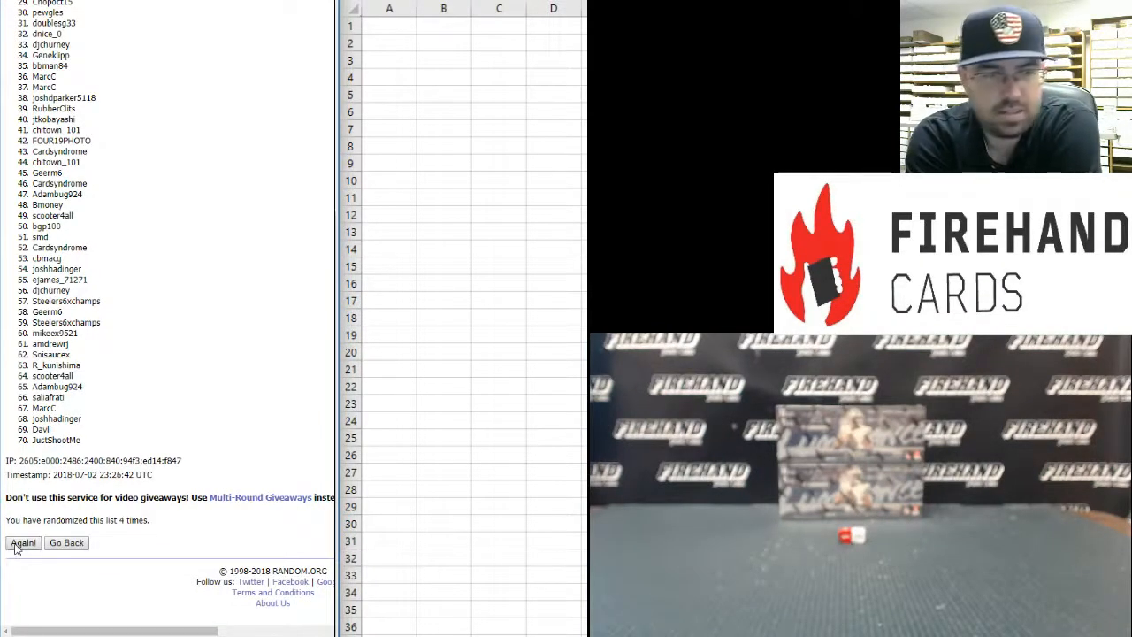
left_click(23, 542)
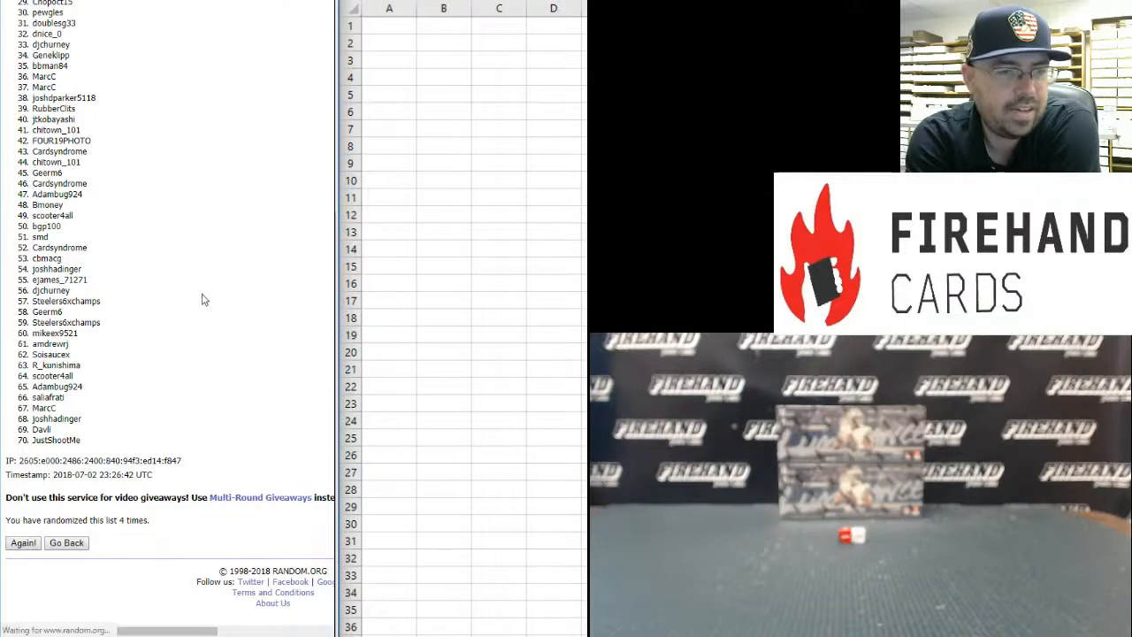
left_click(22, 542)
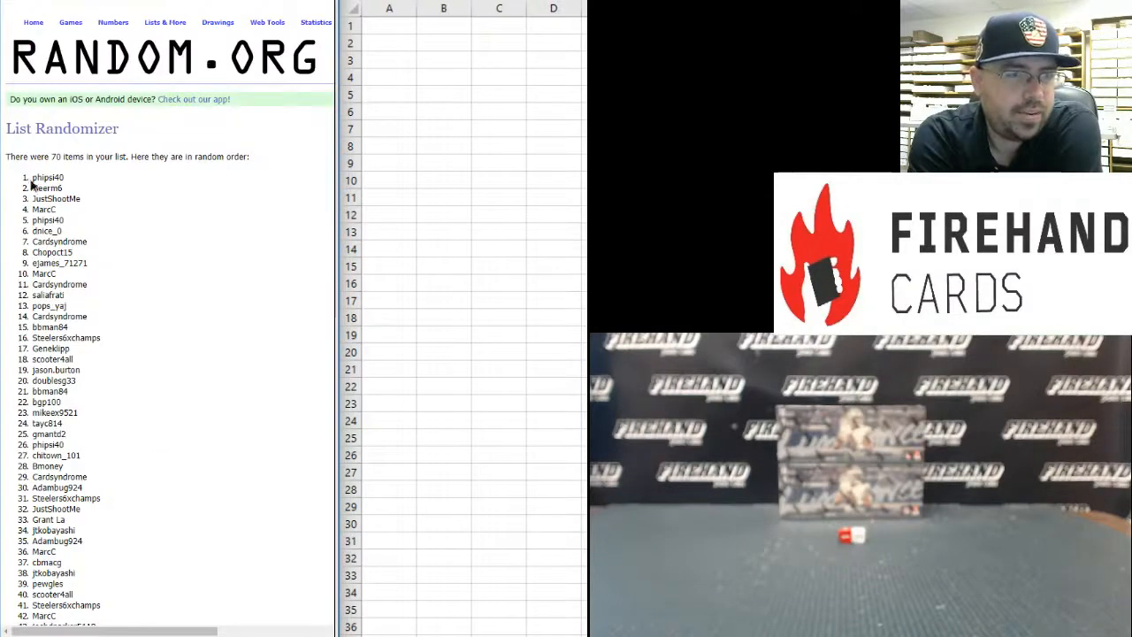
left_click_drag(49, 177, 48, 219)
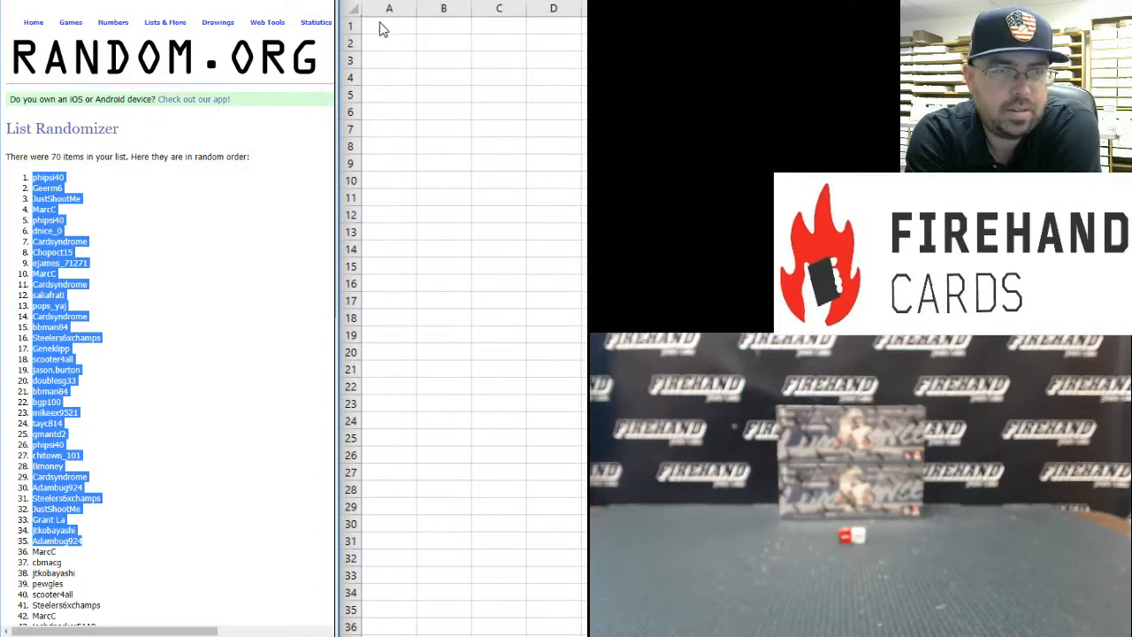
right_click(388, 25)
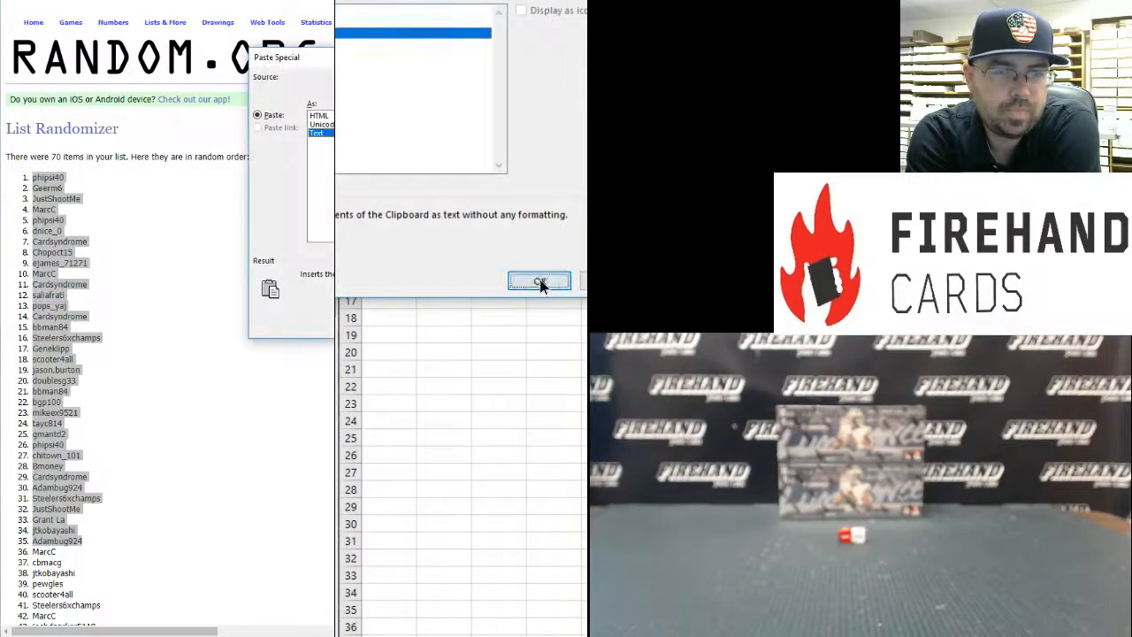
left_click(540, 281)
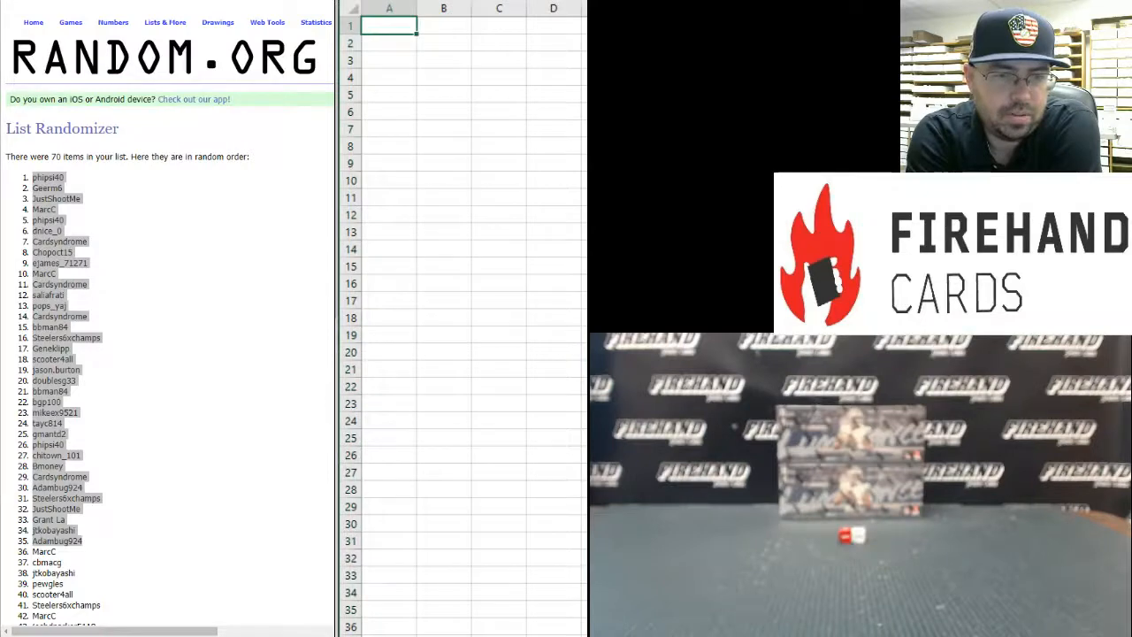
- Copy randomized names 36–70 and paste them into Excel starting at cell A1
scroll("down", 3)
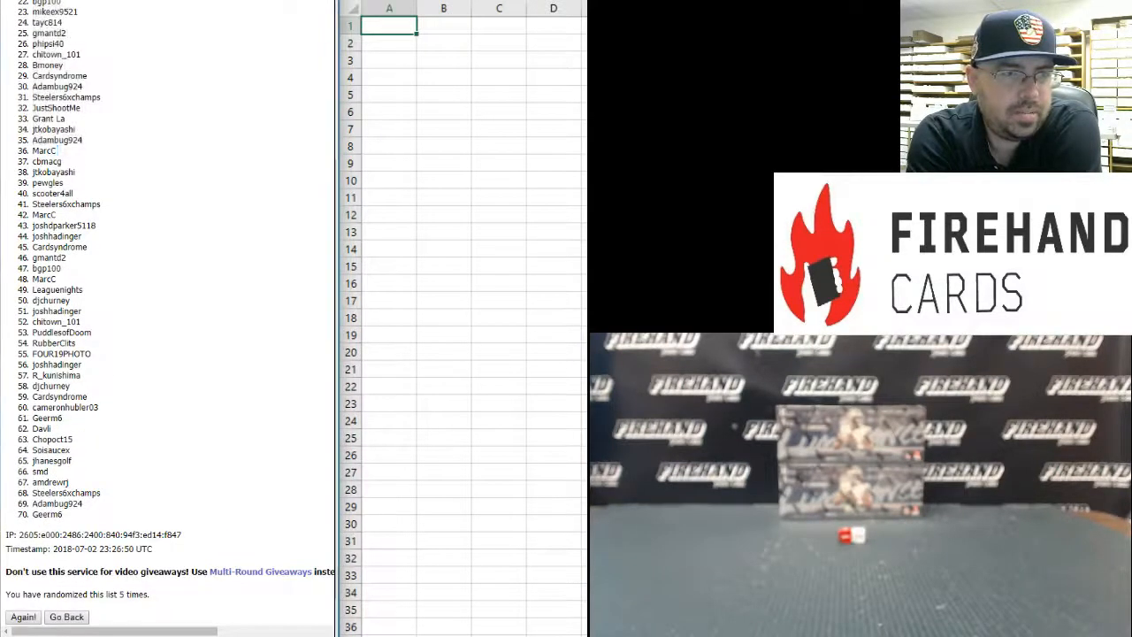
left_click_drag(44, 150, 53, 193)
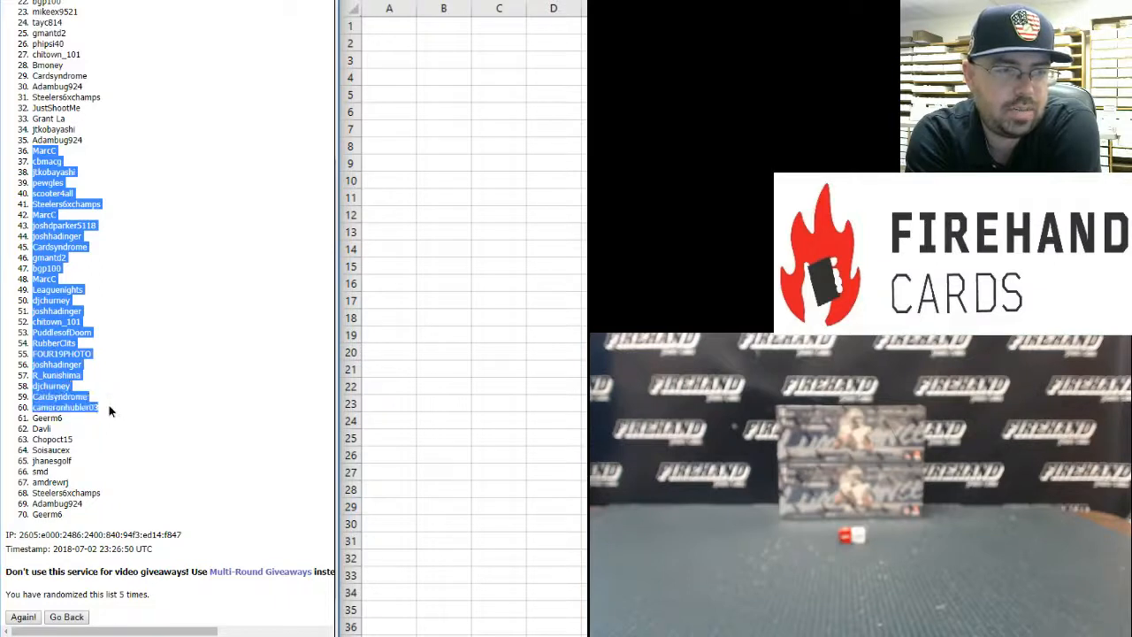
mouse_move(112, 426)
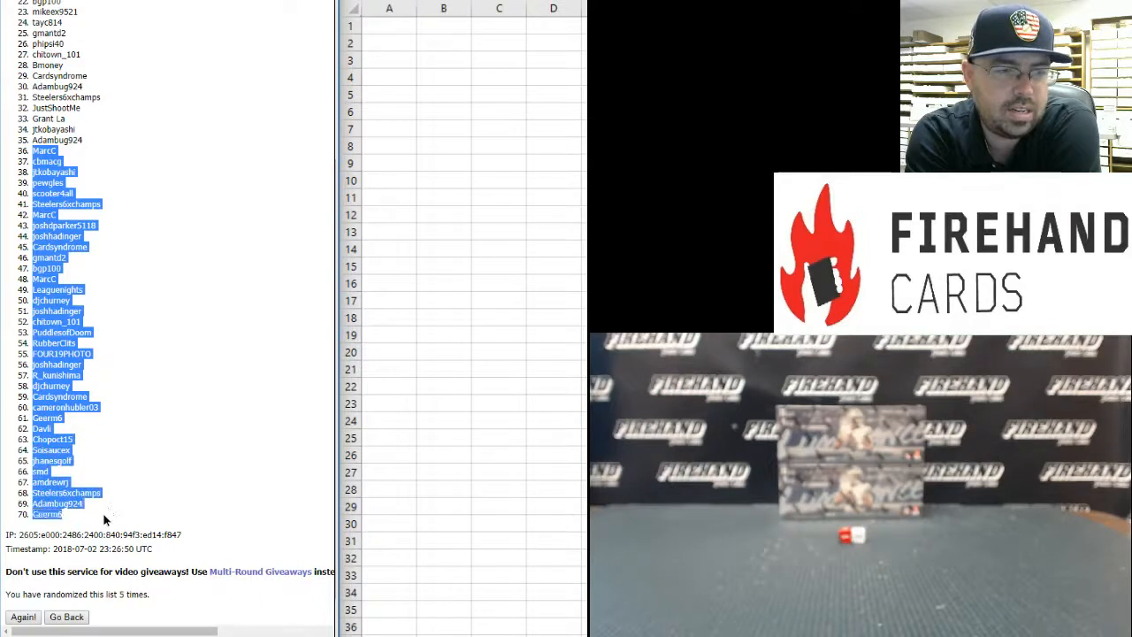
right_click(104, 520)
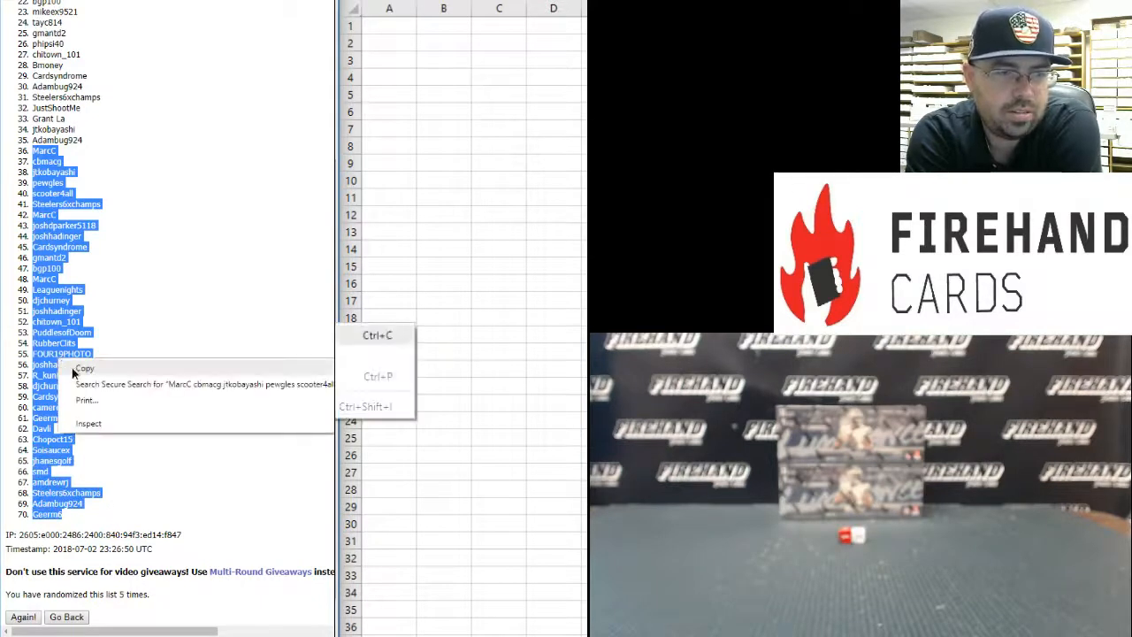
left_click(371, 69)
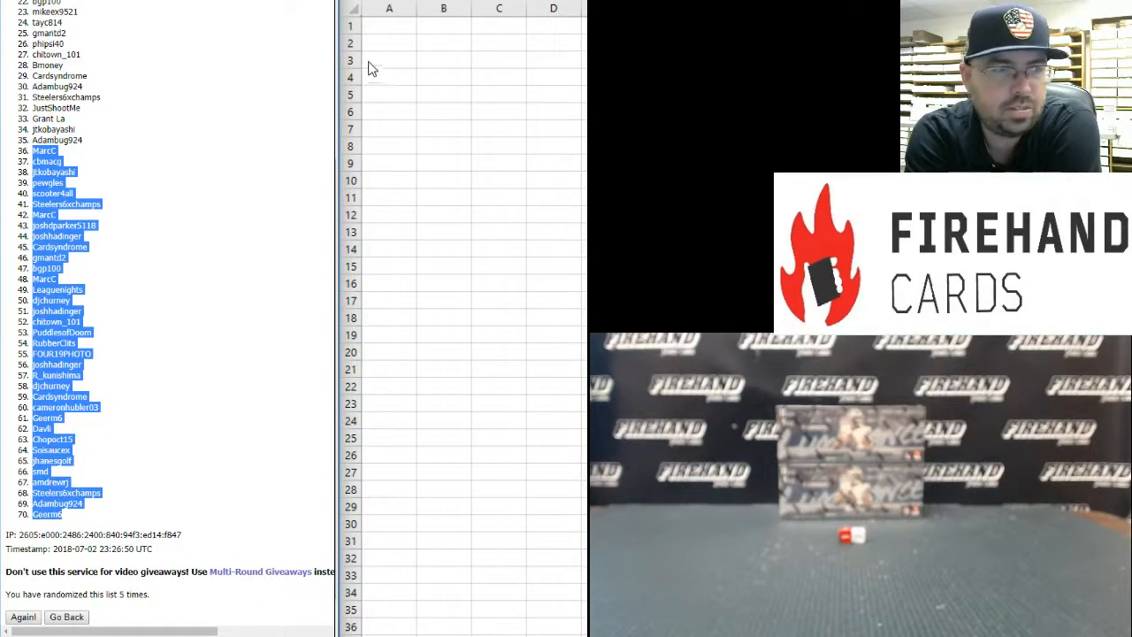
left_click(388, 26)
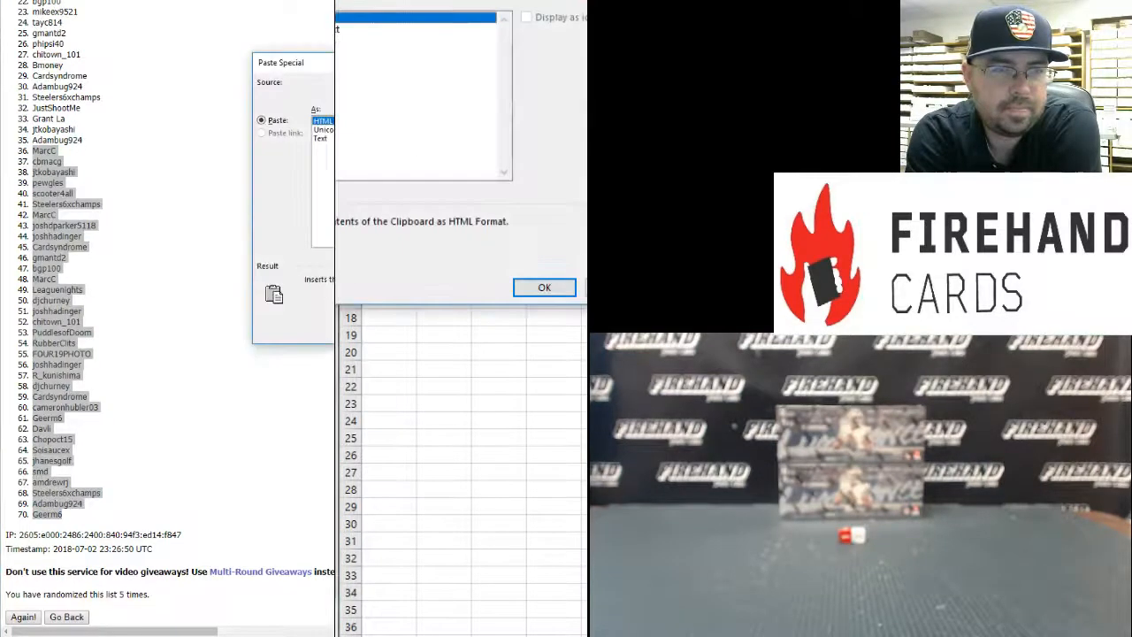
left_click(544, 286)
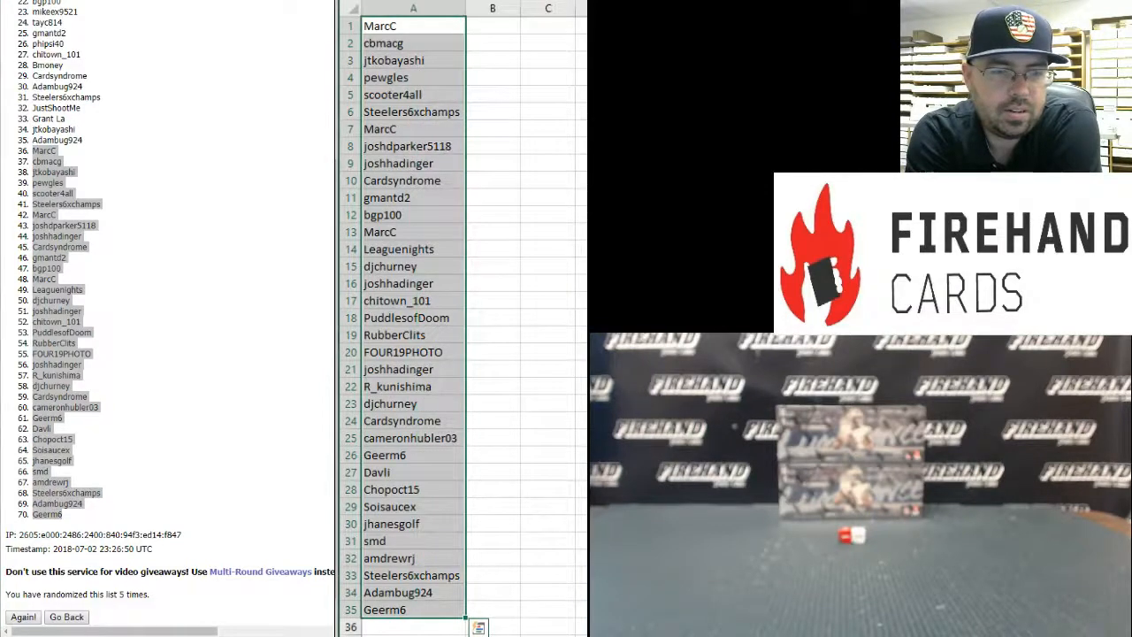
- Go back to the List Randomizer entry form
left_click(23, 616)
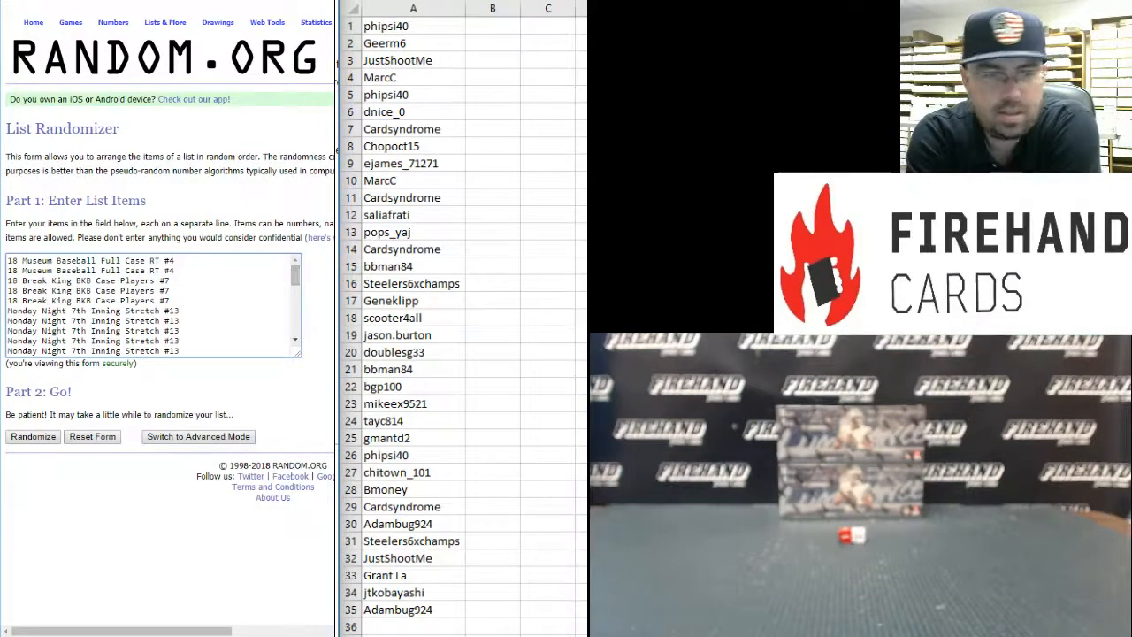
- Randomize the 35 break spot entries and reshuffle them again with Again
left_click(33, 436)
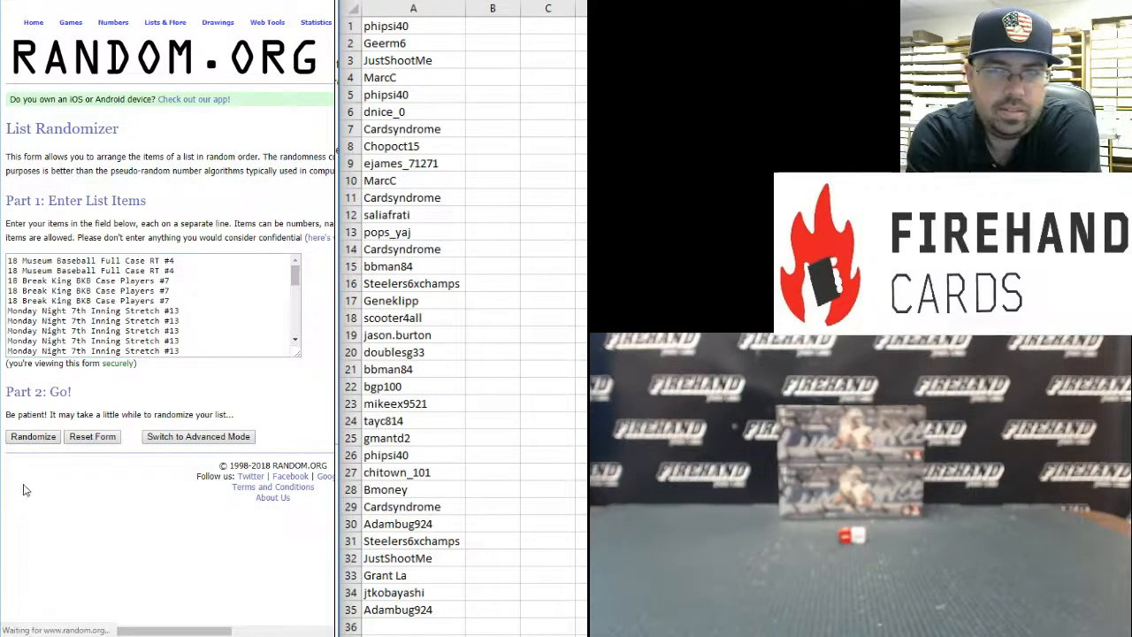
left_click(33, 436)
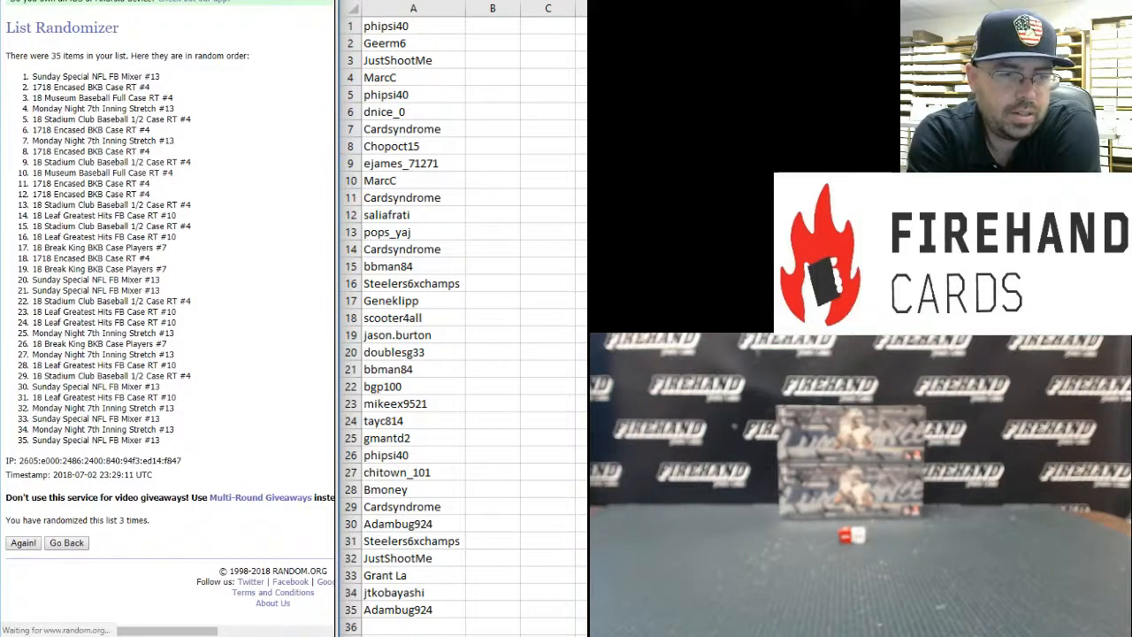
left_click(23, 542)
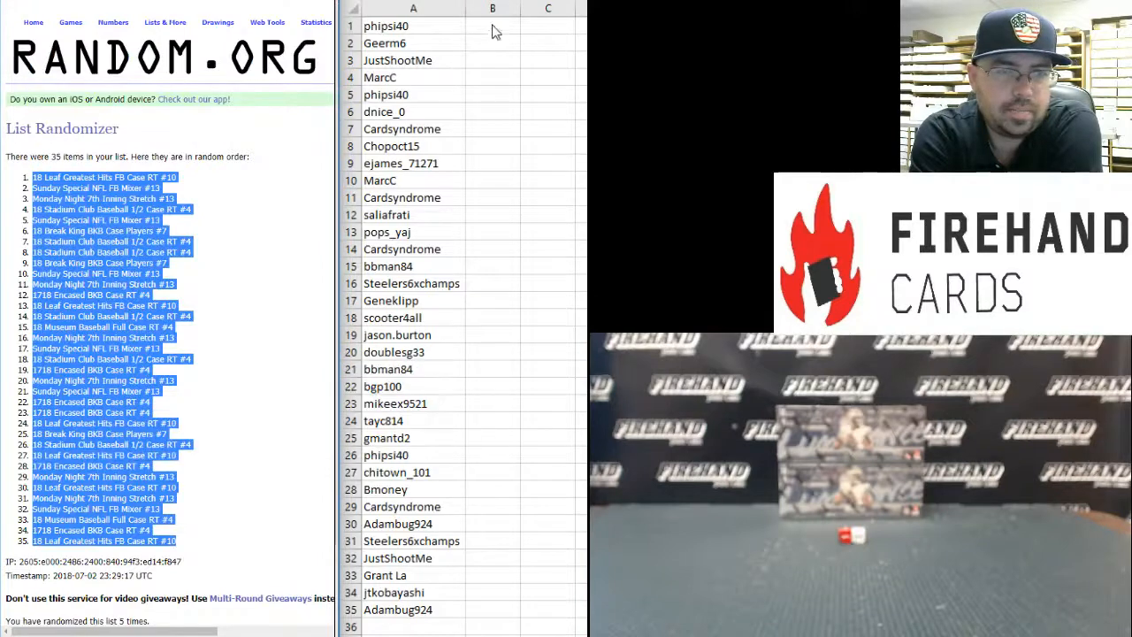
- Paste the randomized break spot list into B1 as plain text
right_click(492, 22)
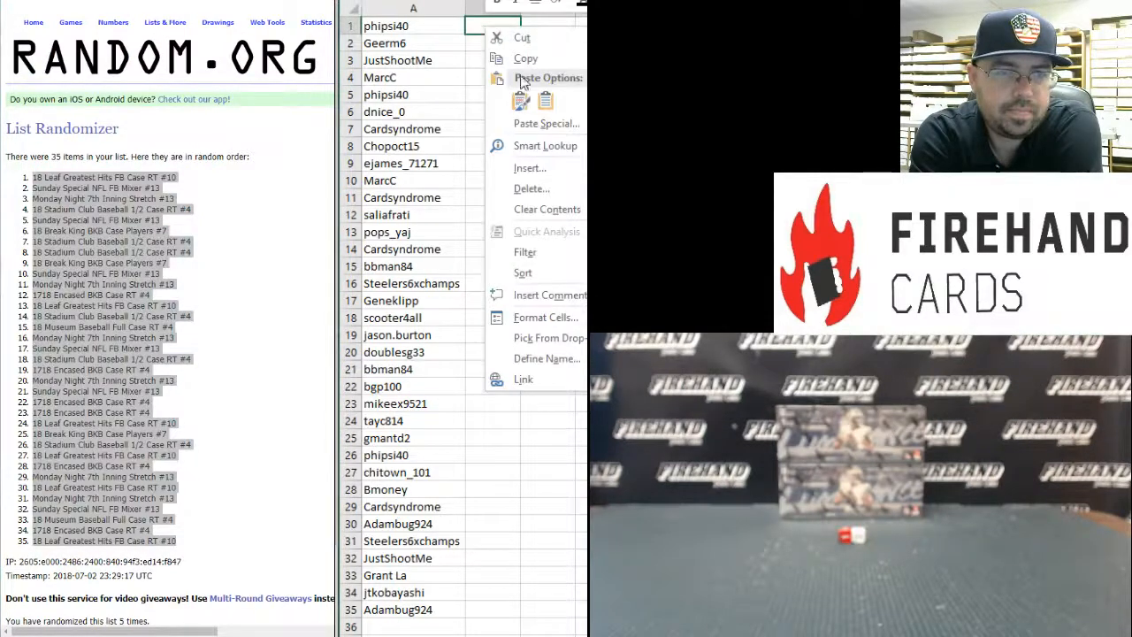
left_click(546, 123)
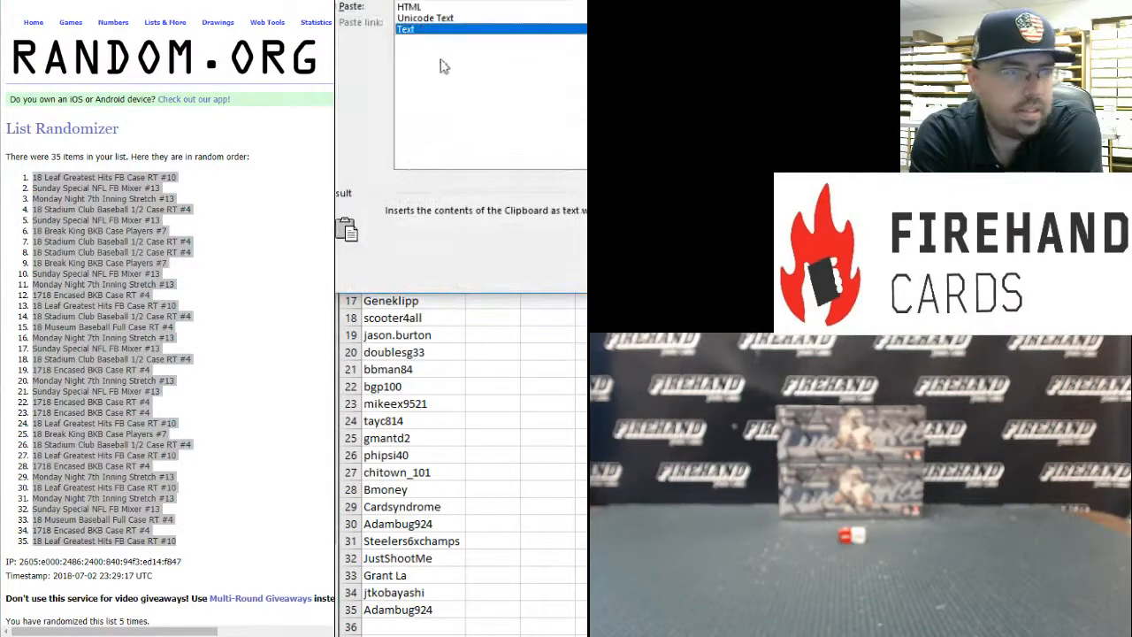
left_click(406, 29)
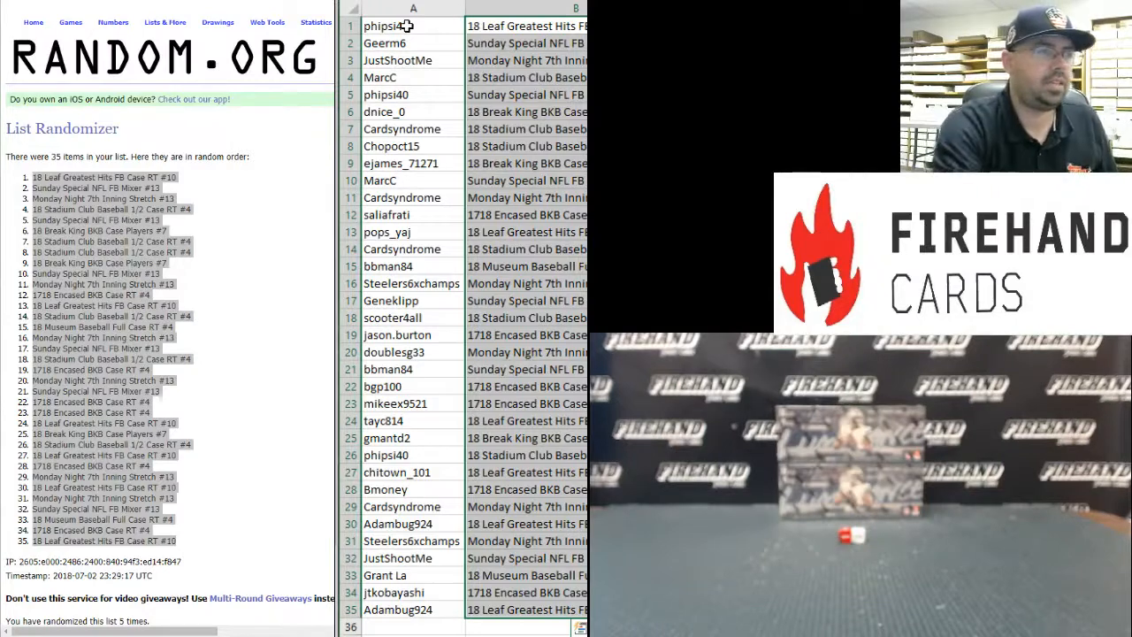
- Sort the rows by the item column and point out the names in rows 2, 4, 6 and 7
left_click(412, 25)
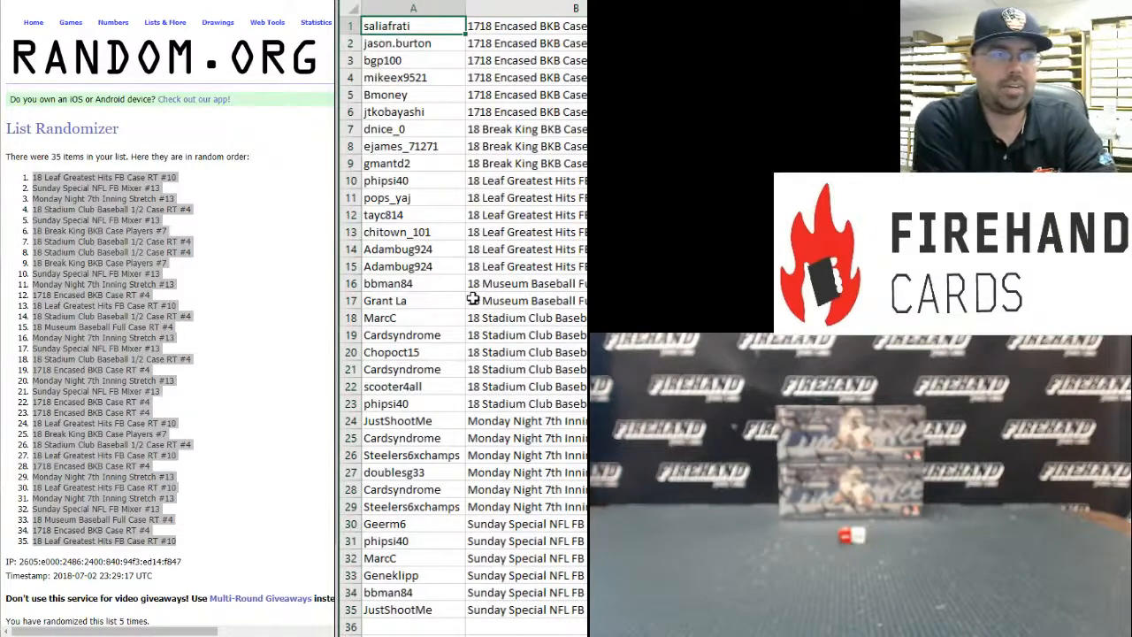
left_click(412, 43)
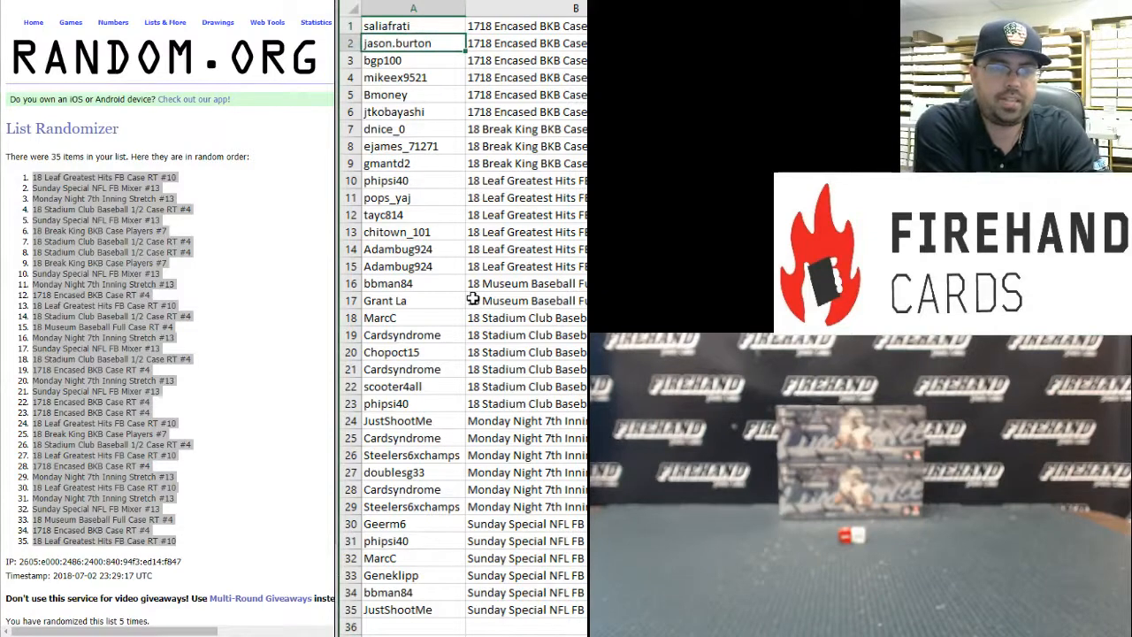
left_click(394, 77)
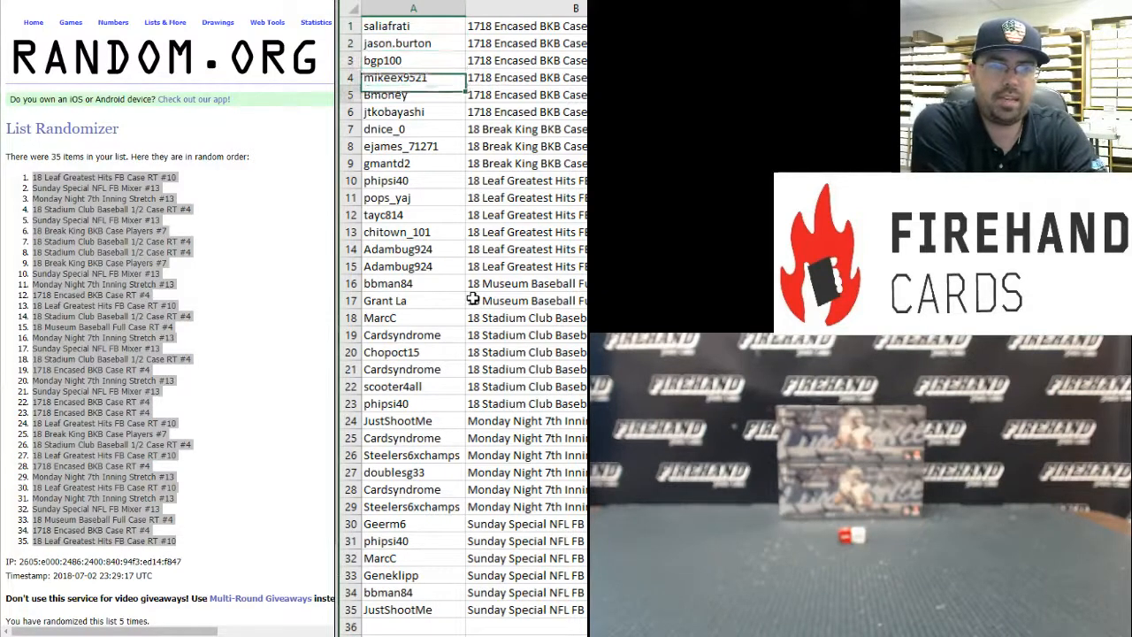
left_click(412, 112)
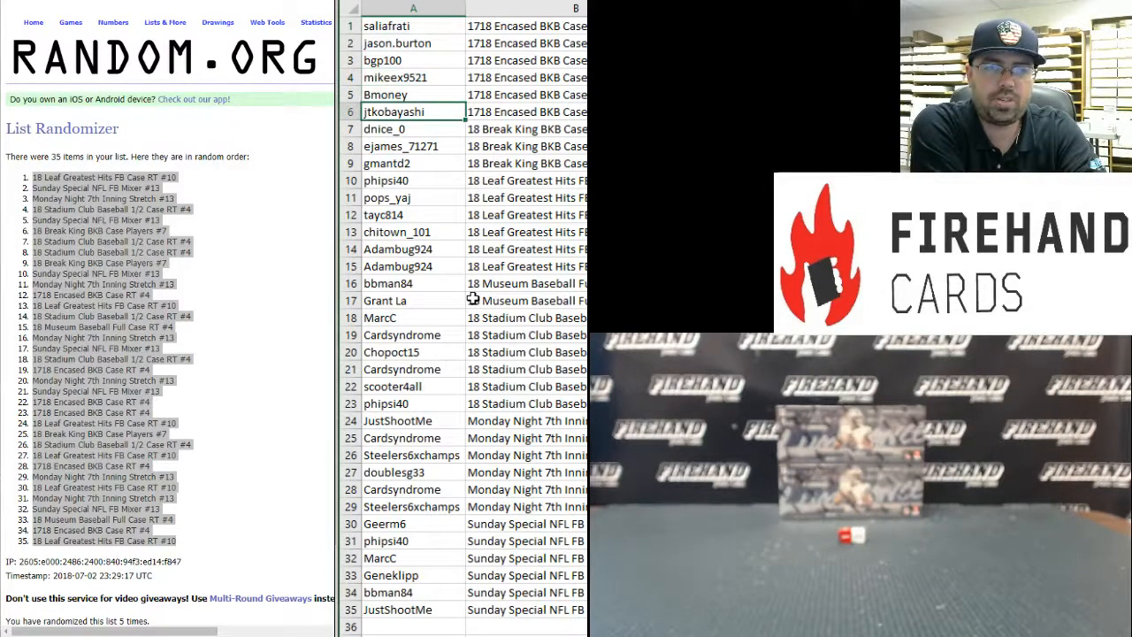
left_click(412, 128)
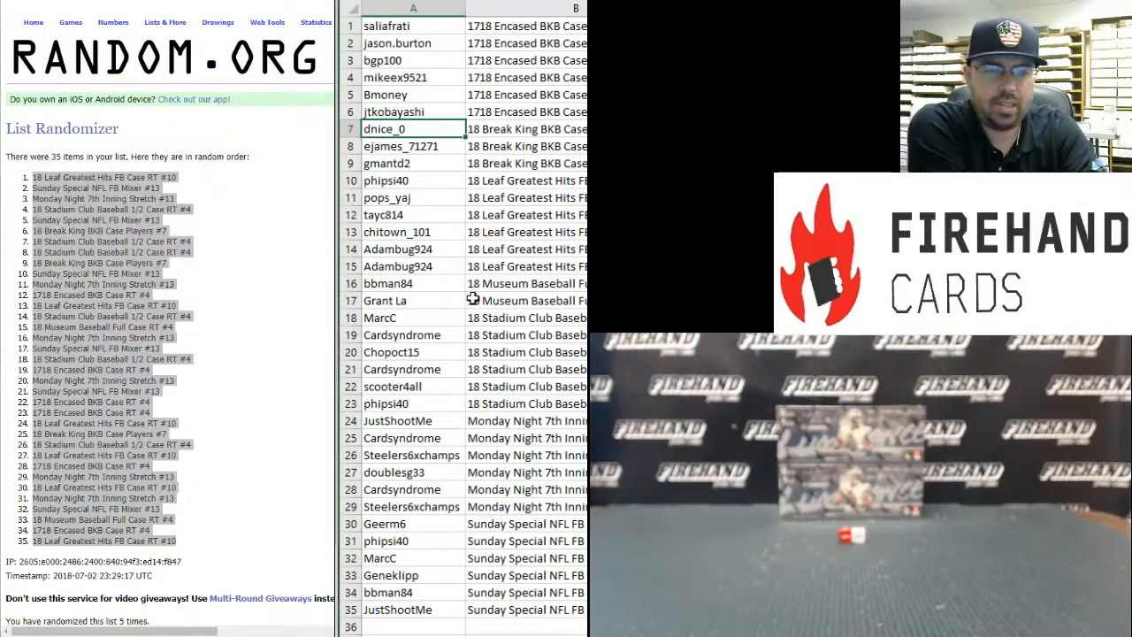
left_click(413, 163)
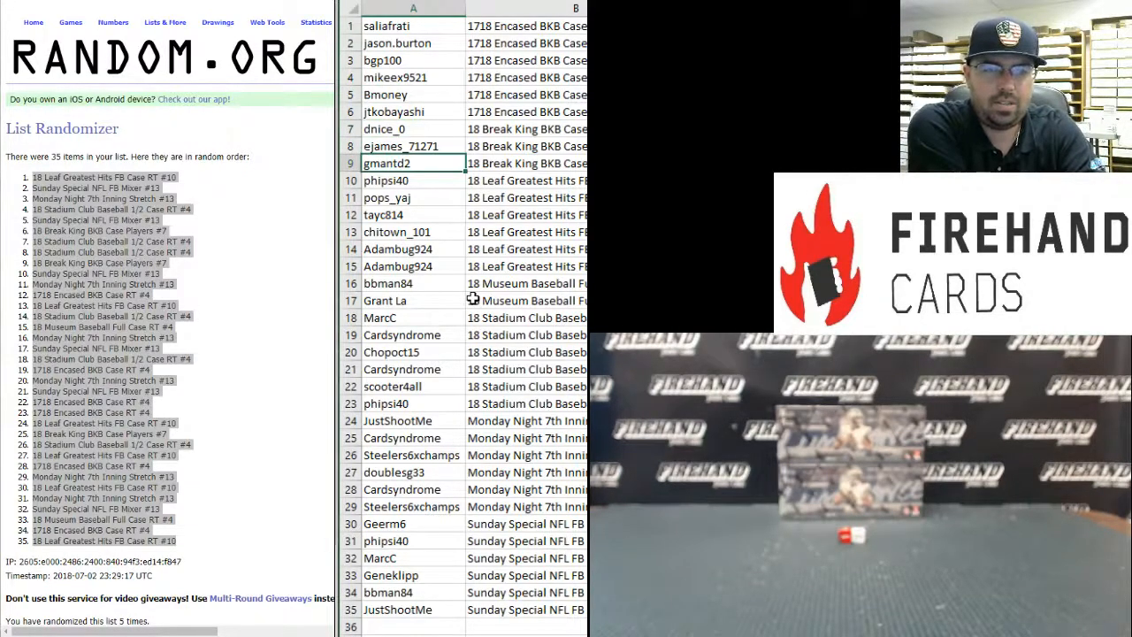
left_click(413, 181)
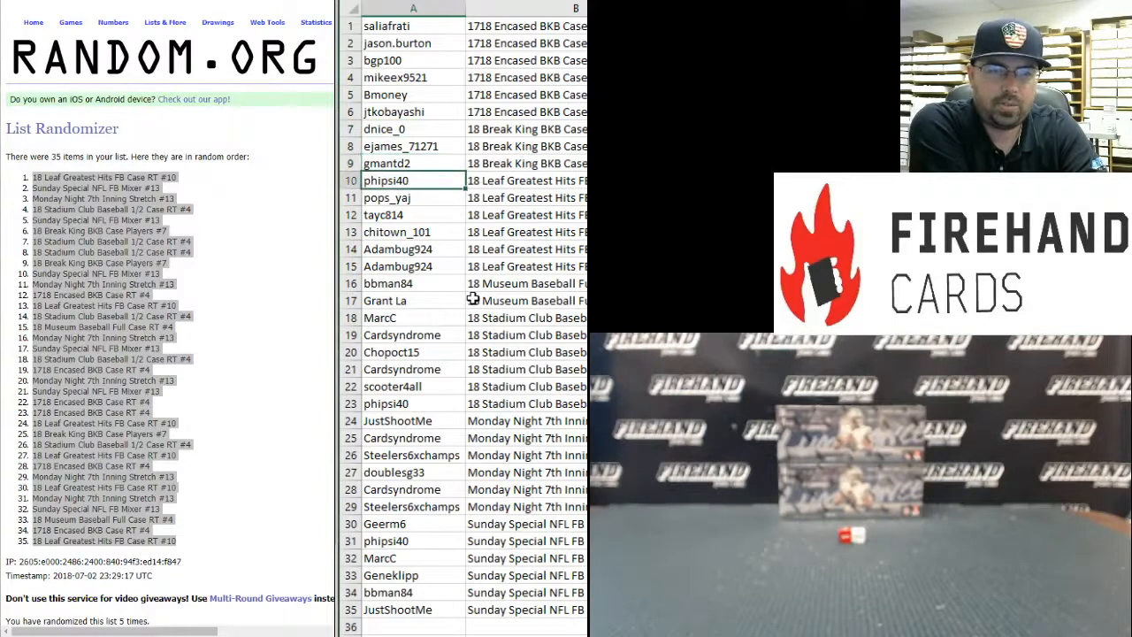
left_click(413, 197)
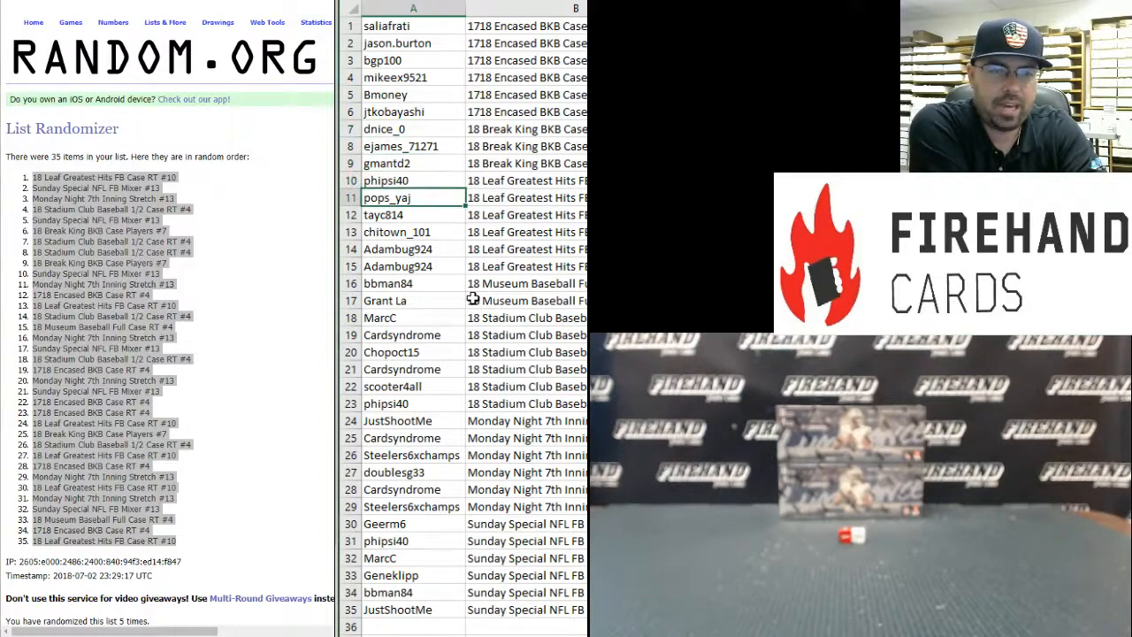
left_click(413, 248)
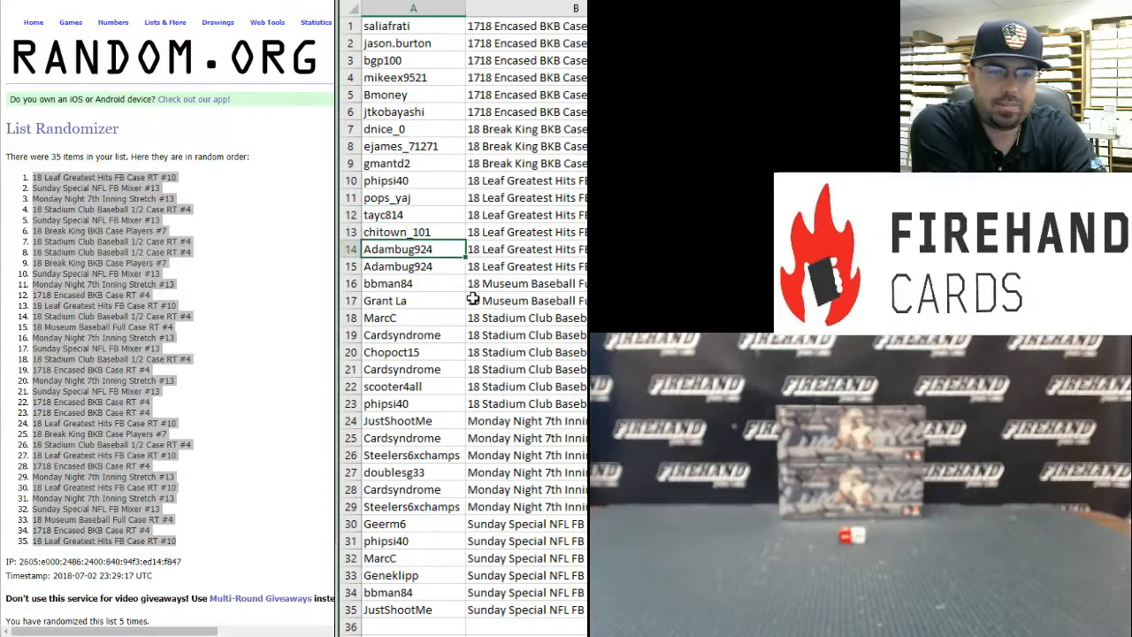
left_click(403, 283)
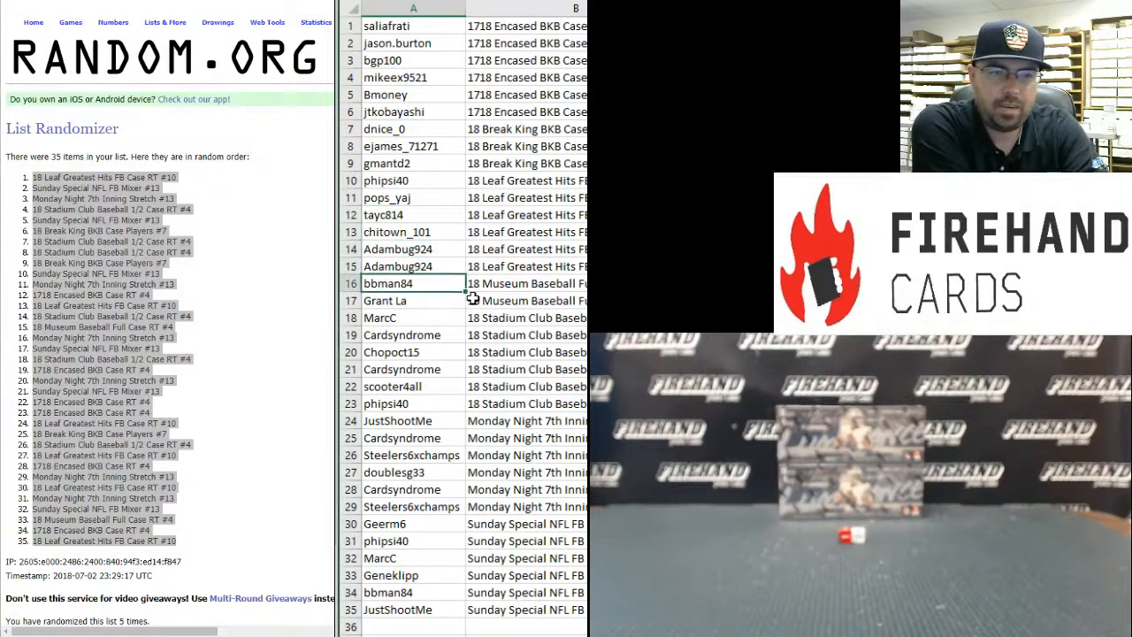
left_click(412, 300)
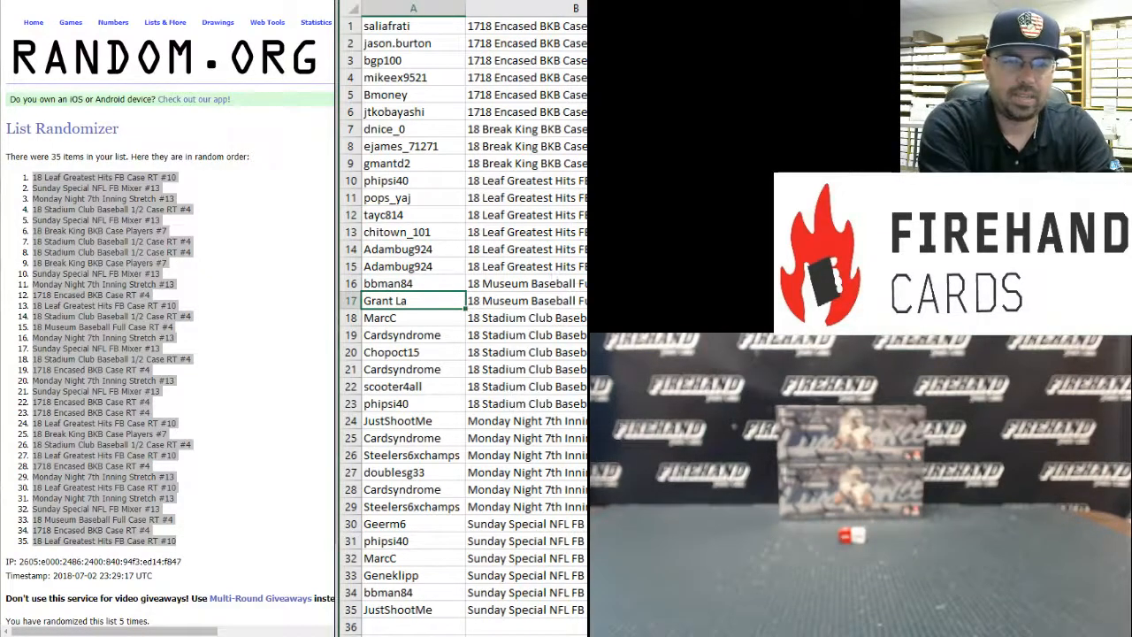
left_click(412, 318)
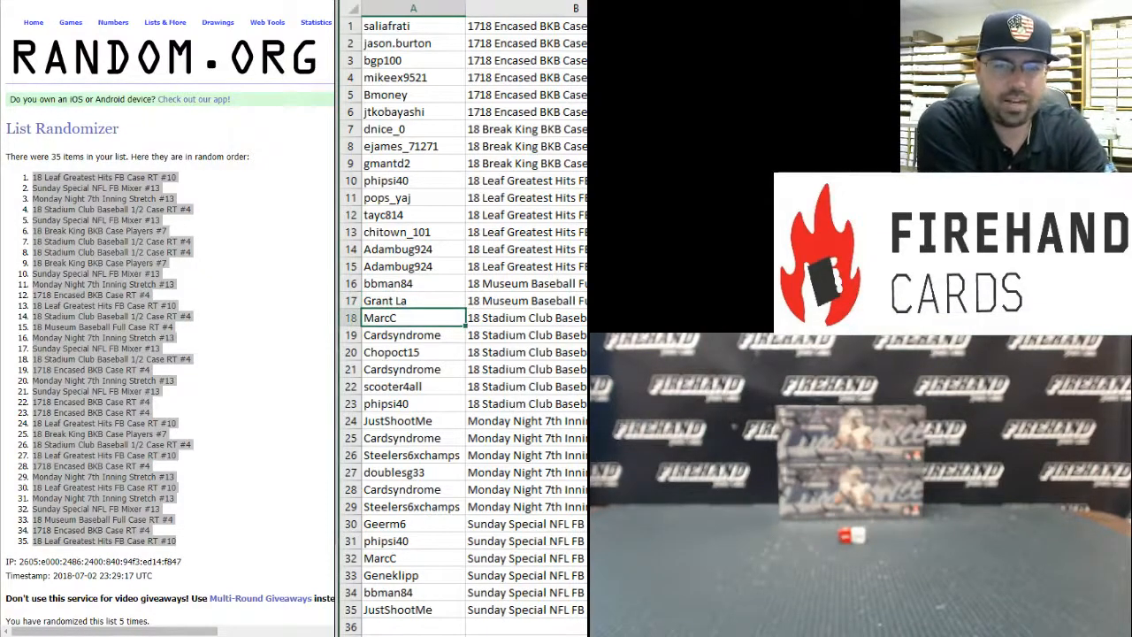
left_click(413, 352)
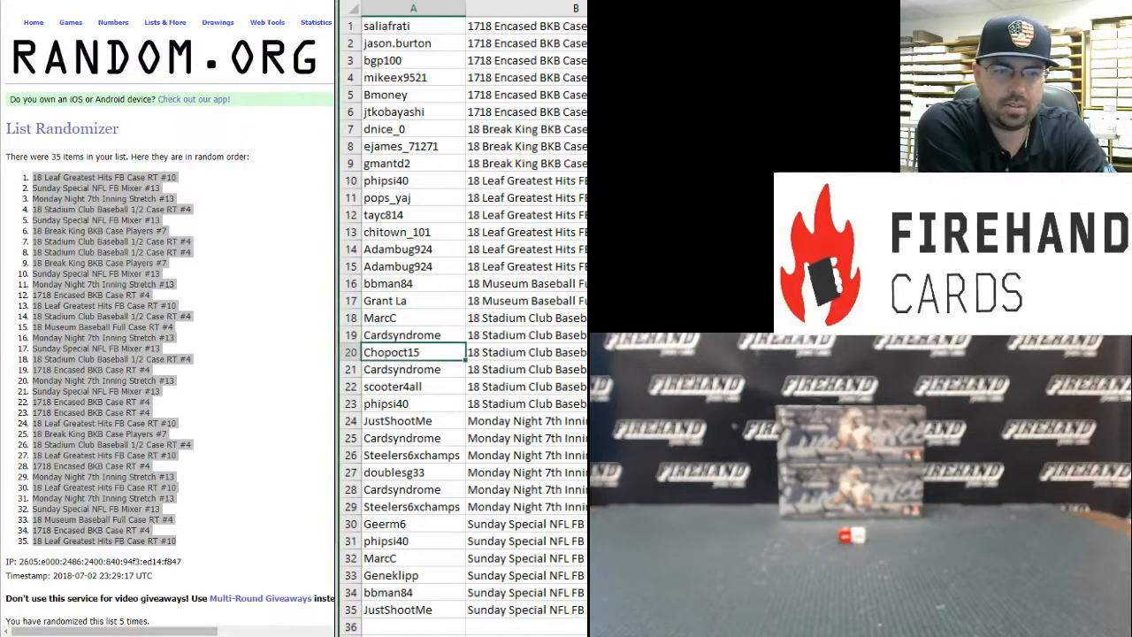
left_click(413, 369)
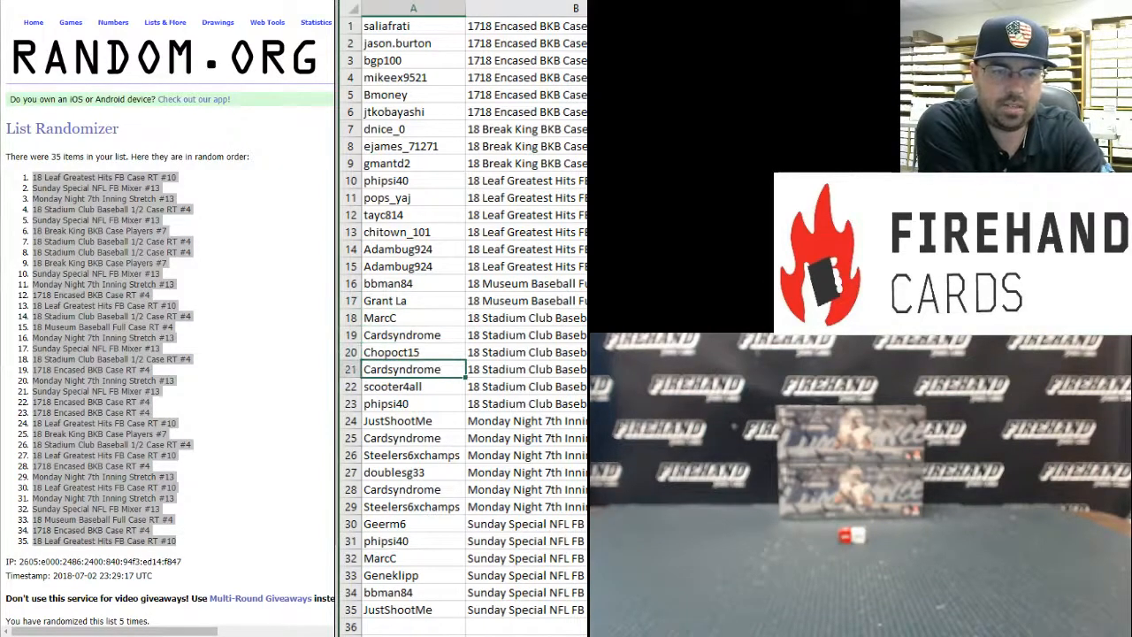
left_click(412, 404)
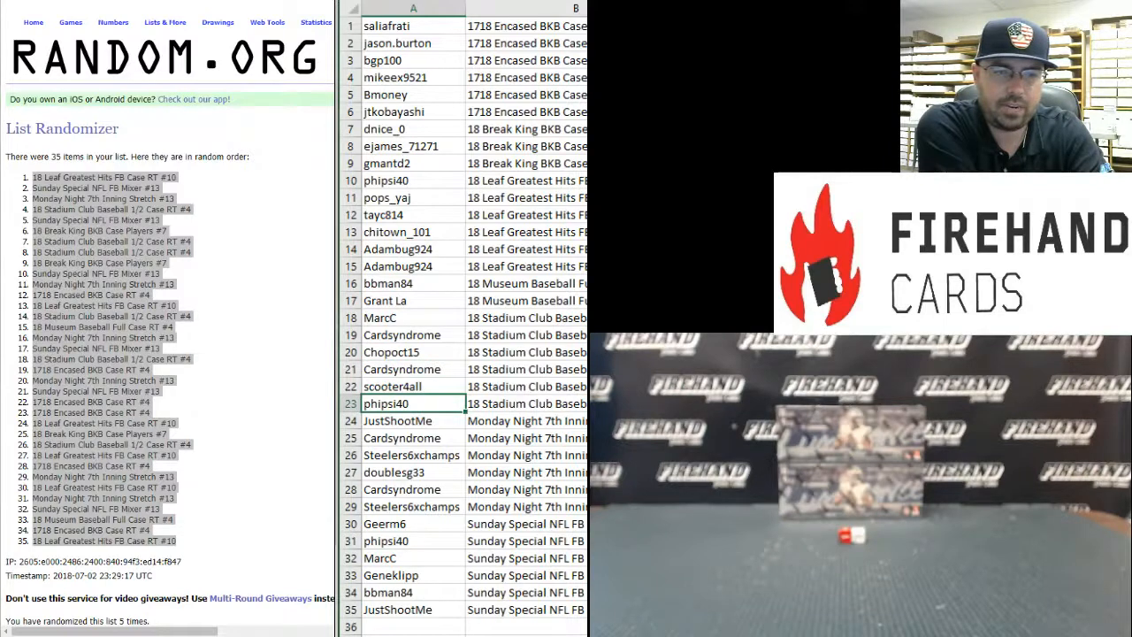
left_click(412, 420)
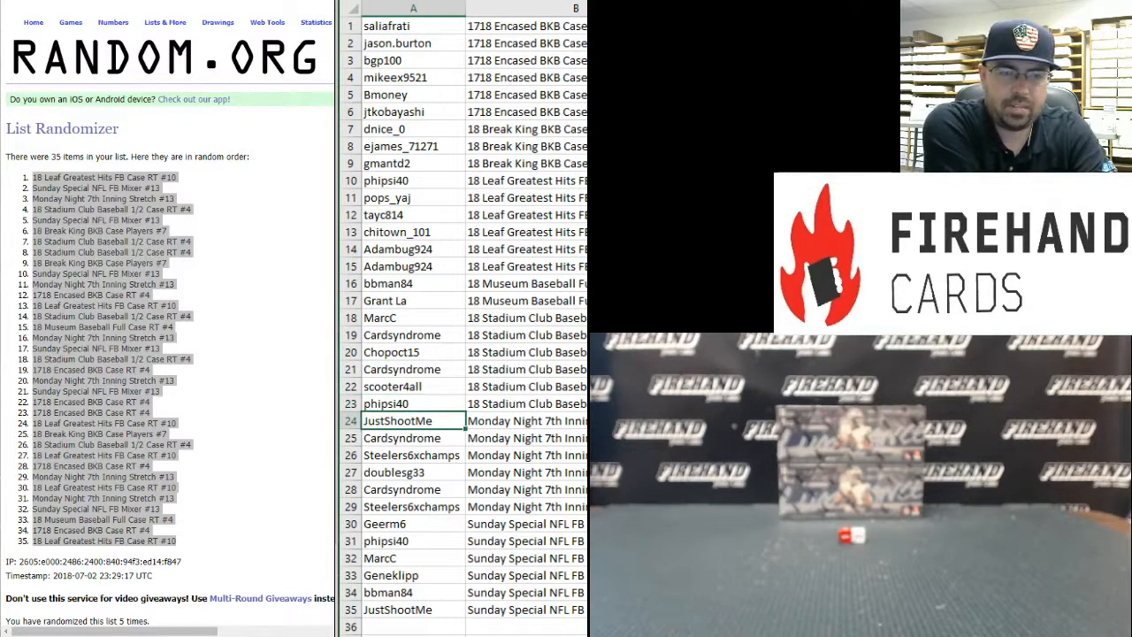
left_click(412, 454)
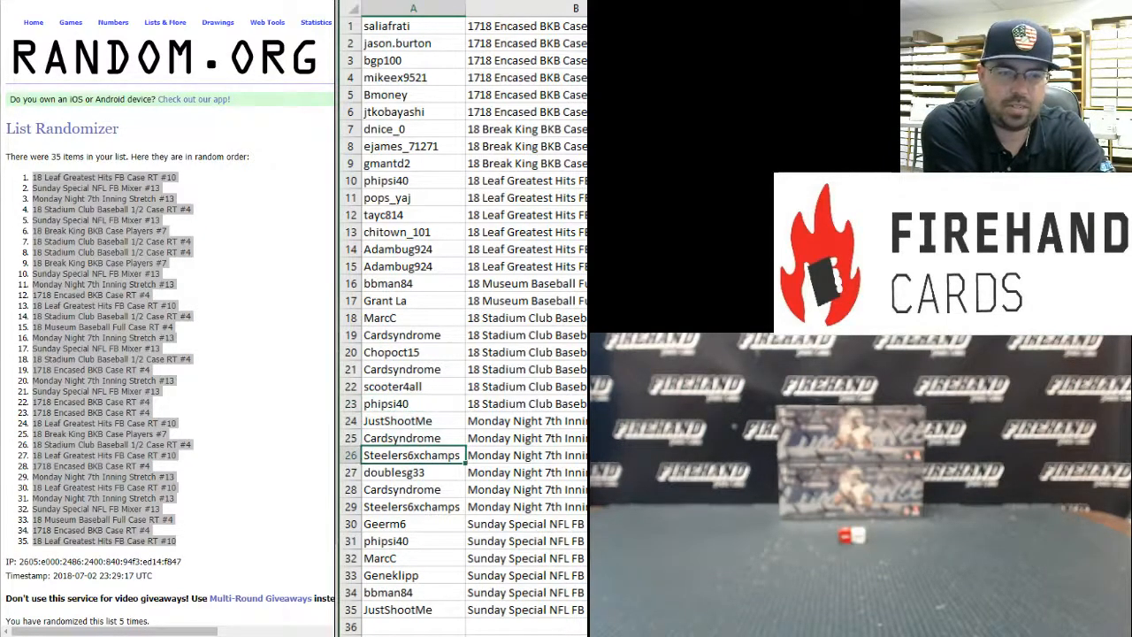
left_click(412, 489)
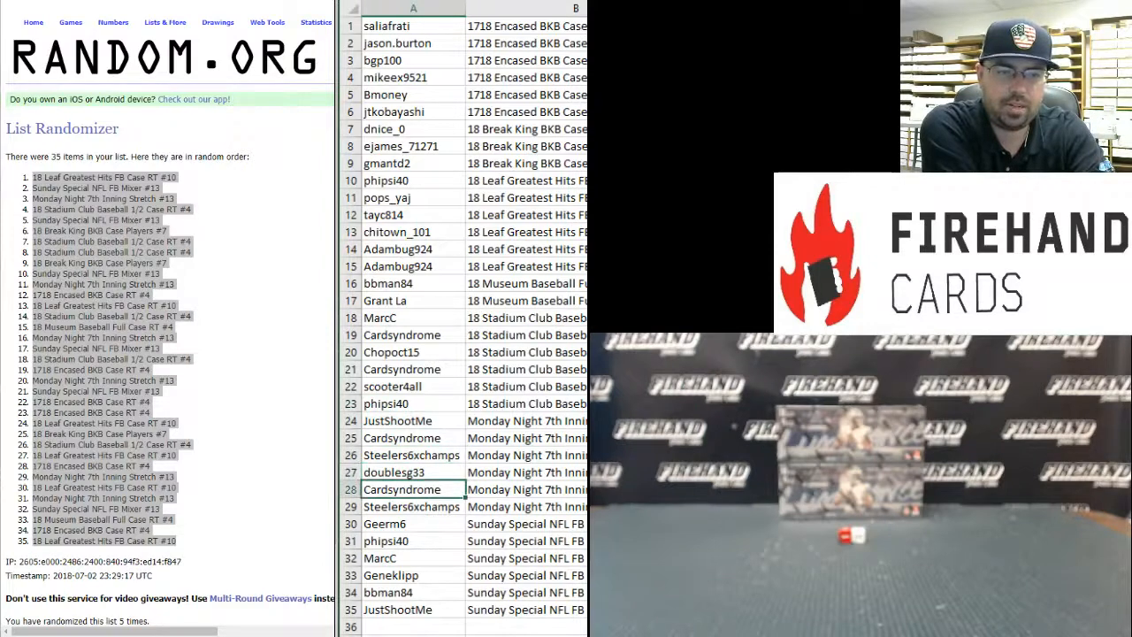
left_click(412, 506)
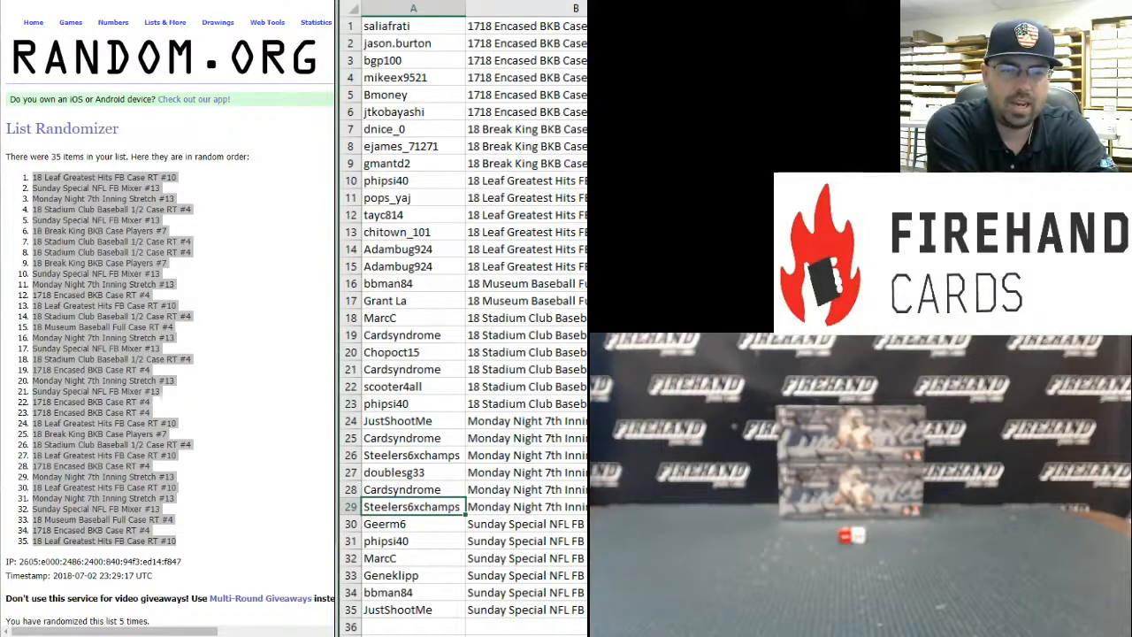
left_click(413, 523)
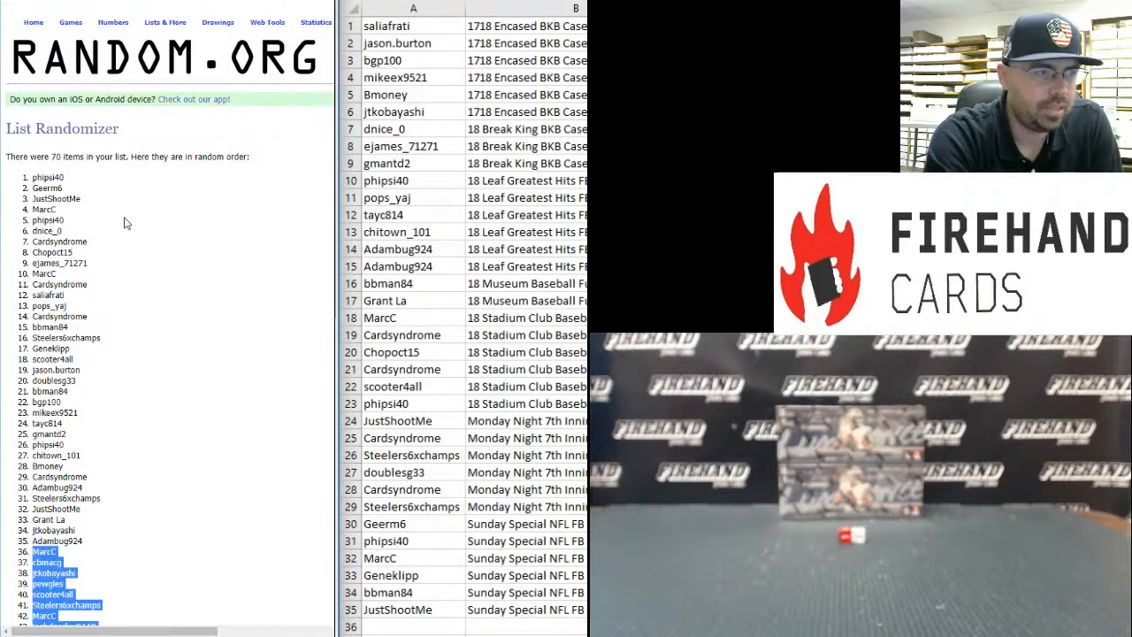
mouse_move(140, 267)
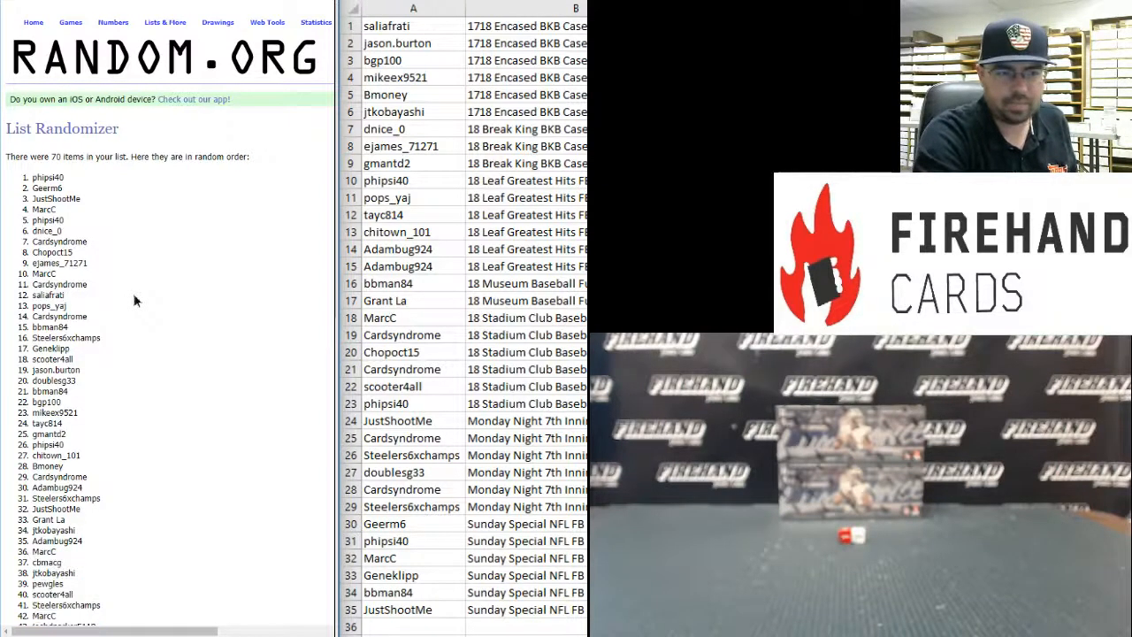
- Reshuffle the 70-name list with Again until it reports seven randomizations
scroll("down", 3)
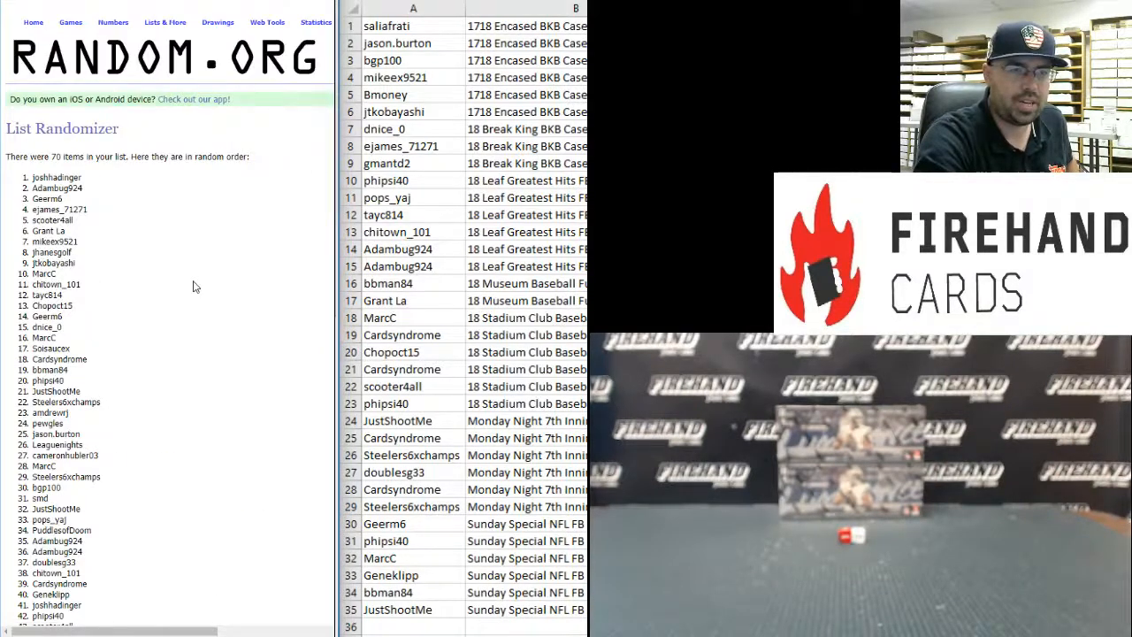
left_click(23, 542)
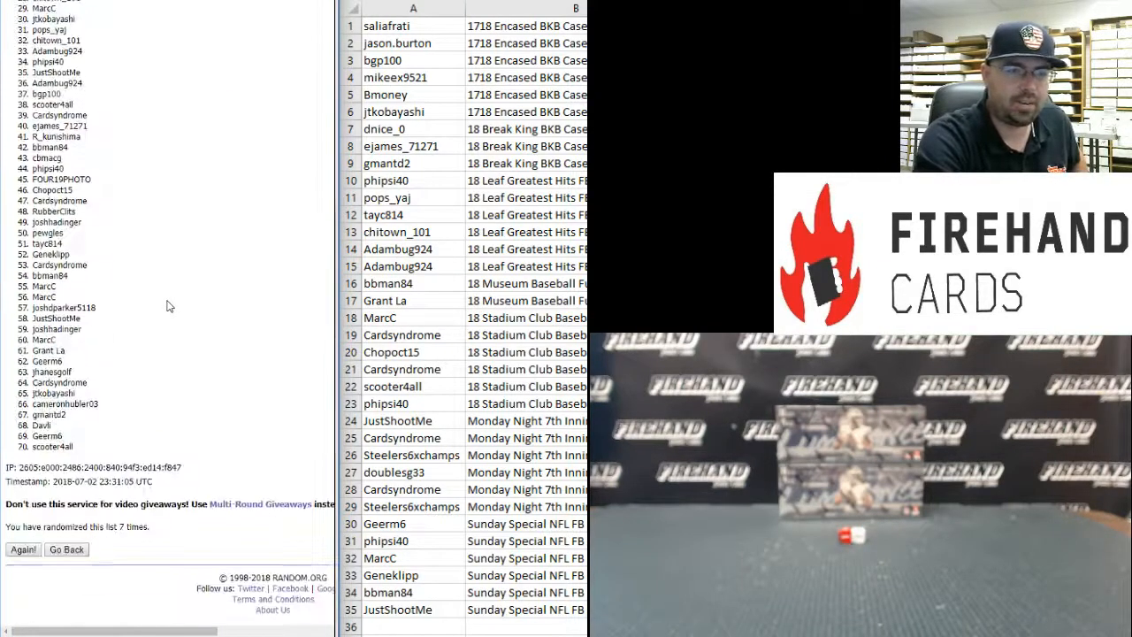
left_click(23, 542)
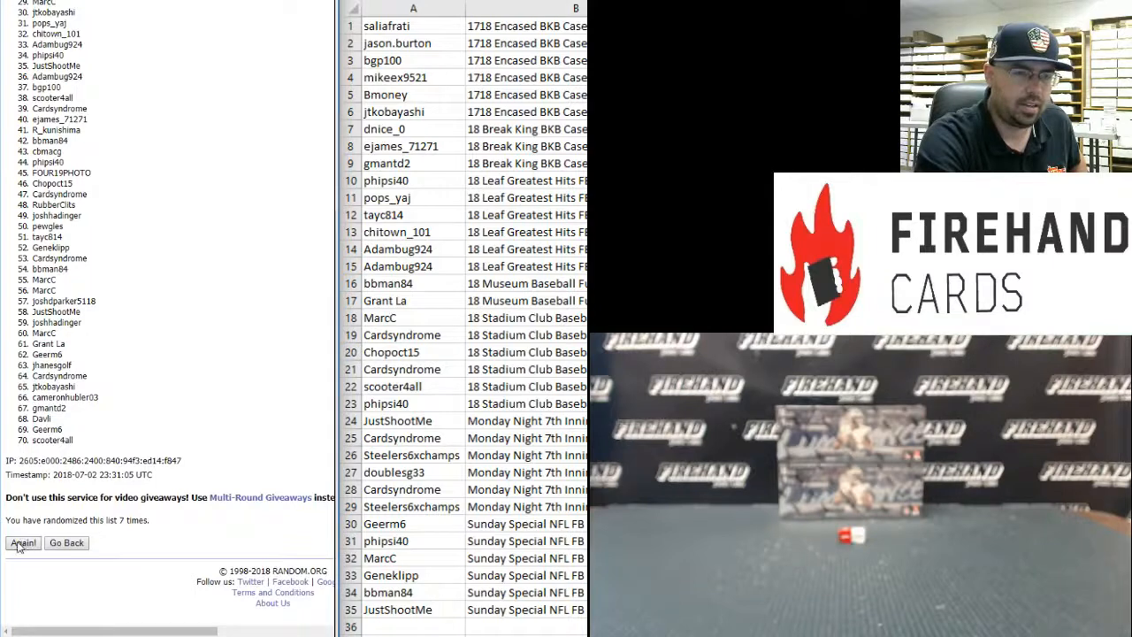
left_click(22, 542)
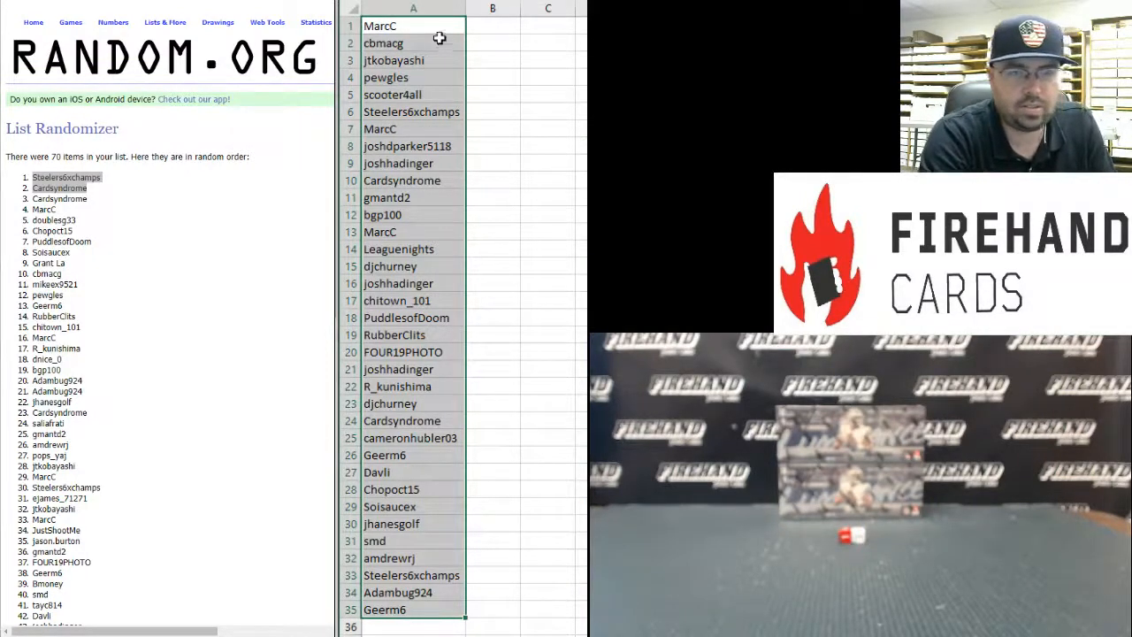
mouse_move(466, 44)
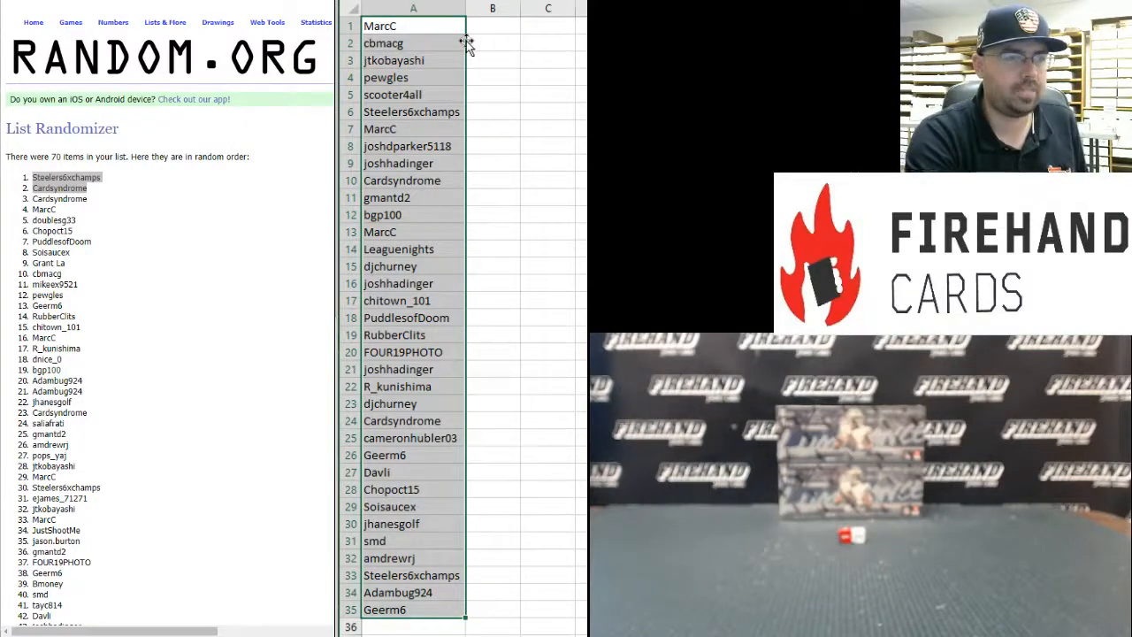
mouse_move(163, 363)
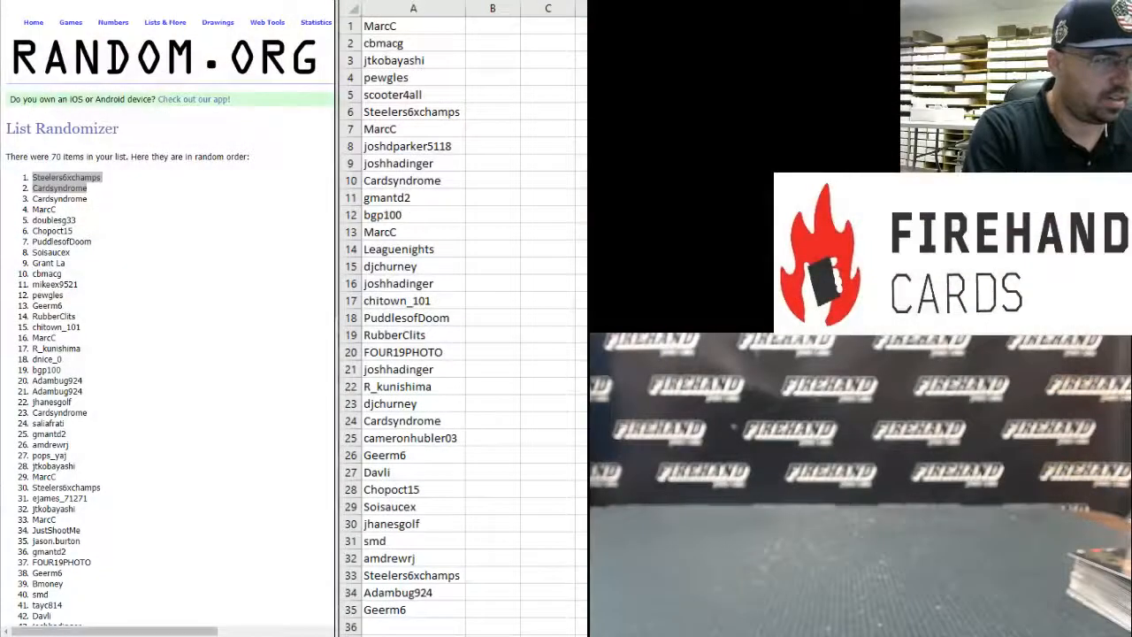
mouse_move(451, 176)
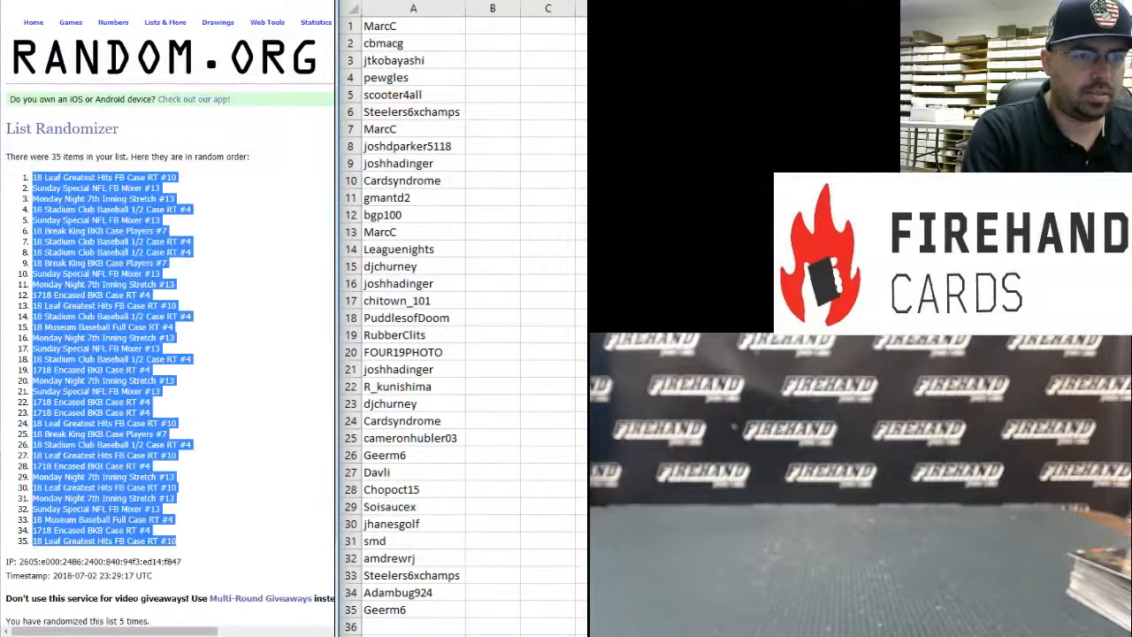
- Show the Lists & More dropdown at the top of RANDOM.ORG
left_click(164, 23)
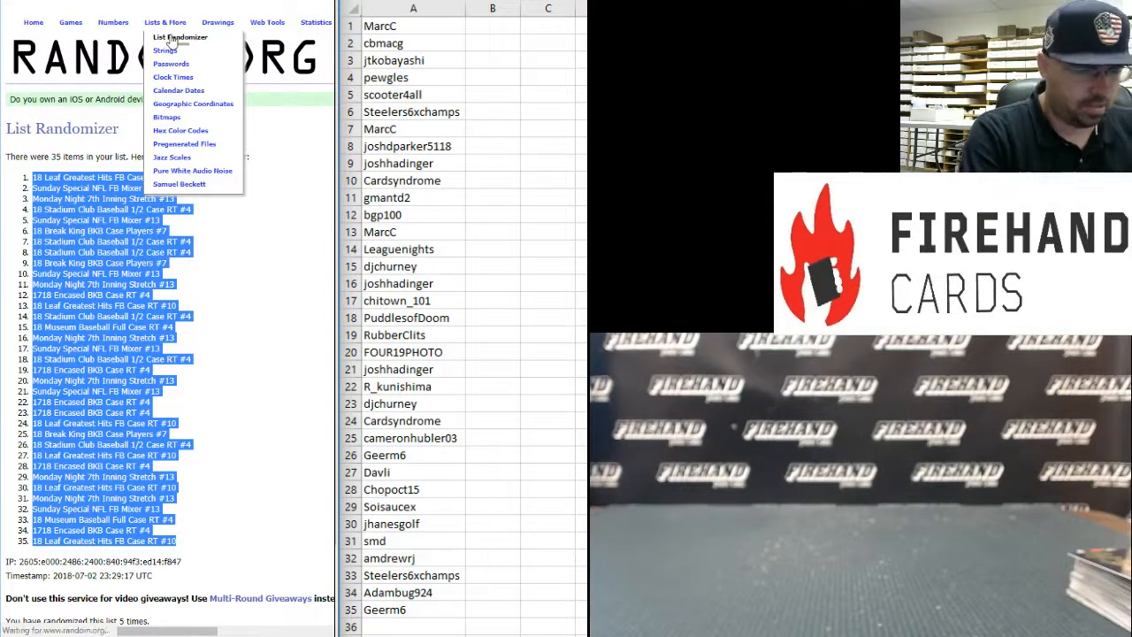
- Start a fresh List Randomizer form and type the nine hit items, Baugh Auto through Base/Parallels/Inserts
left_click(180, 36)
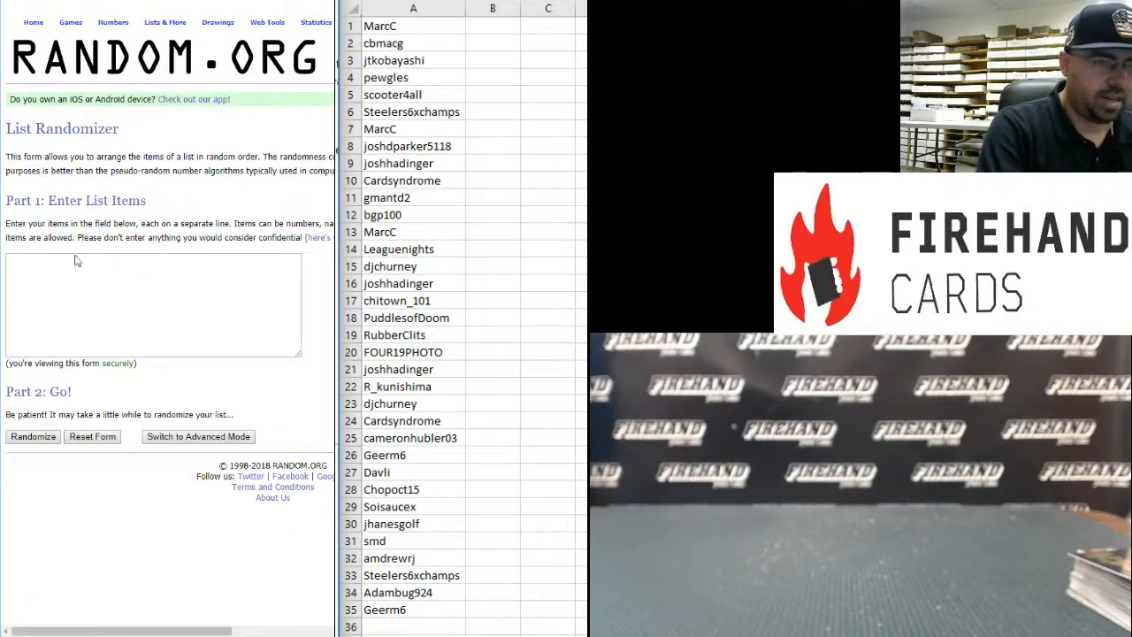
type("Baug")
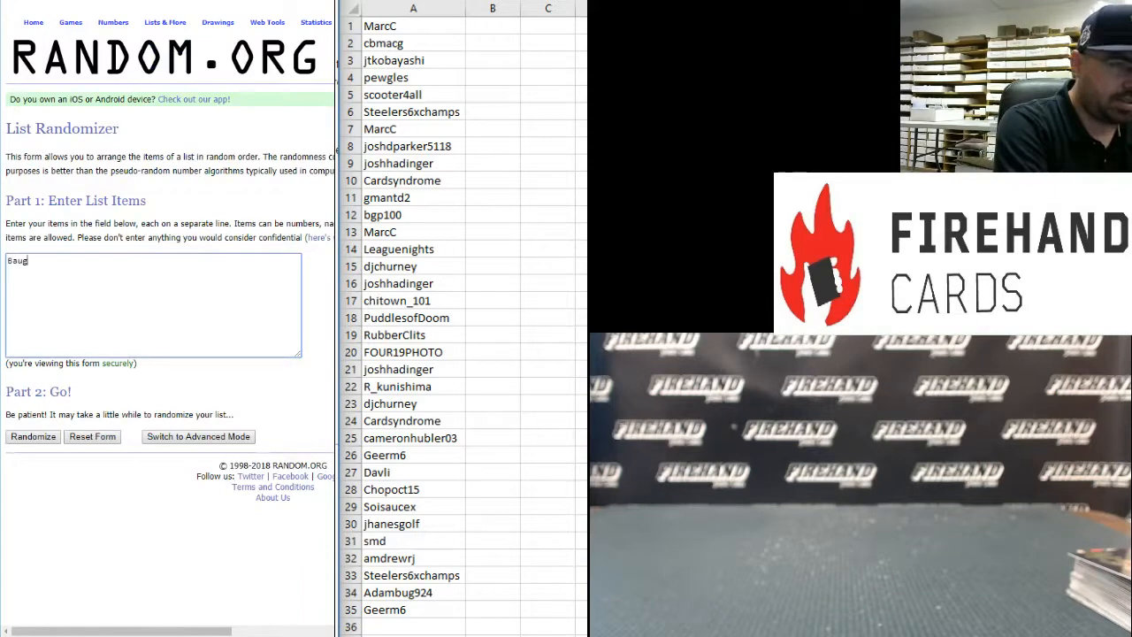
type("h")
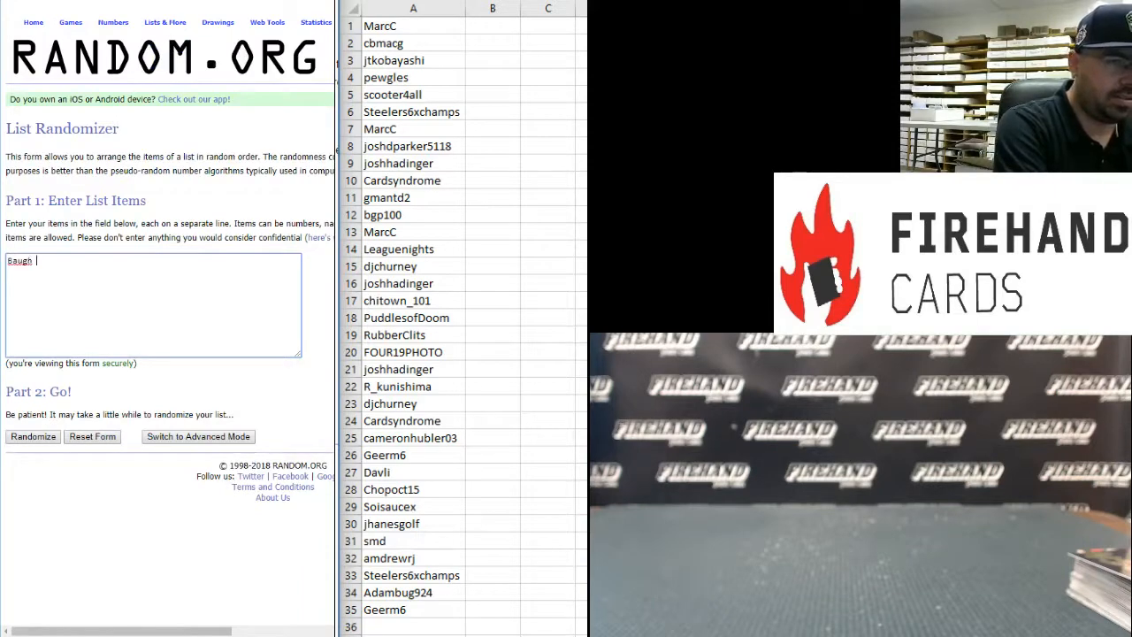
type("Auto")
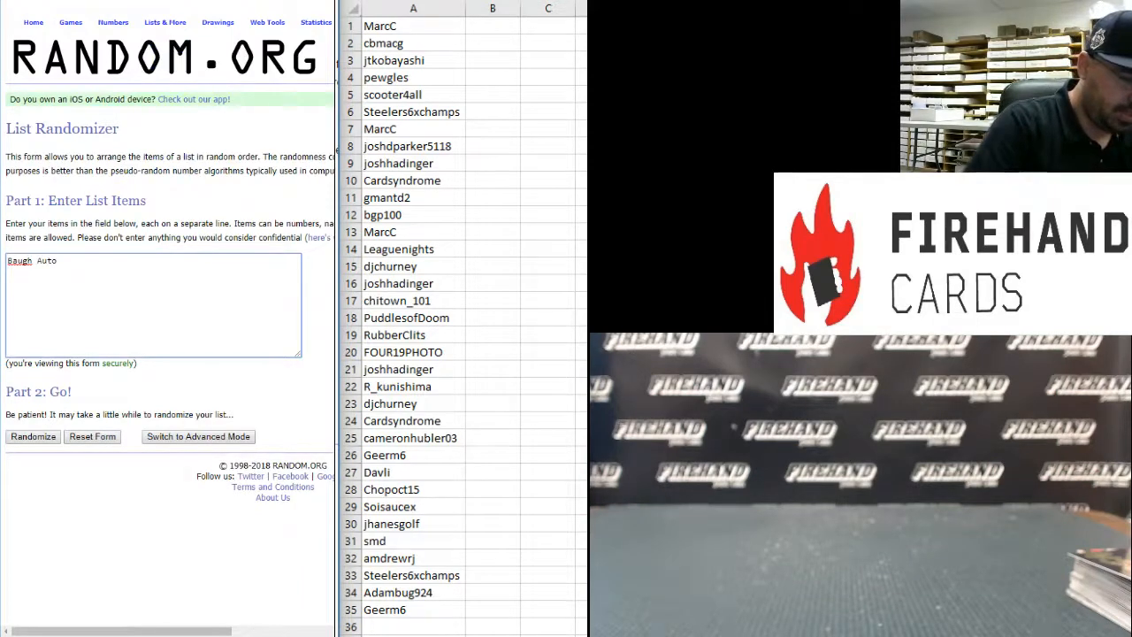
type("Nixon")
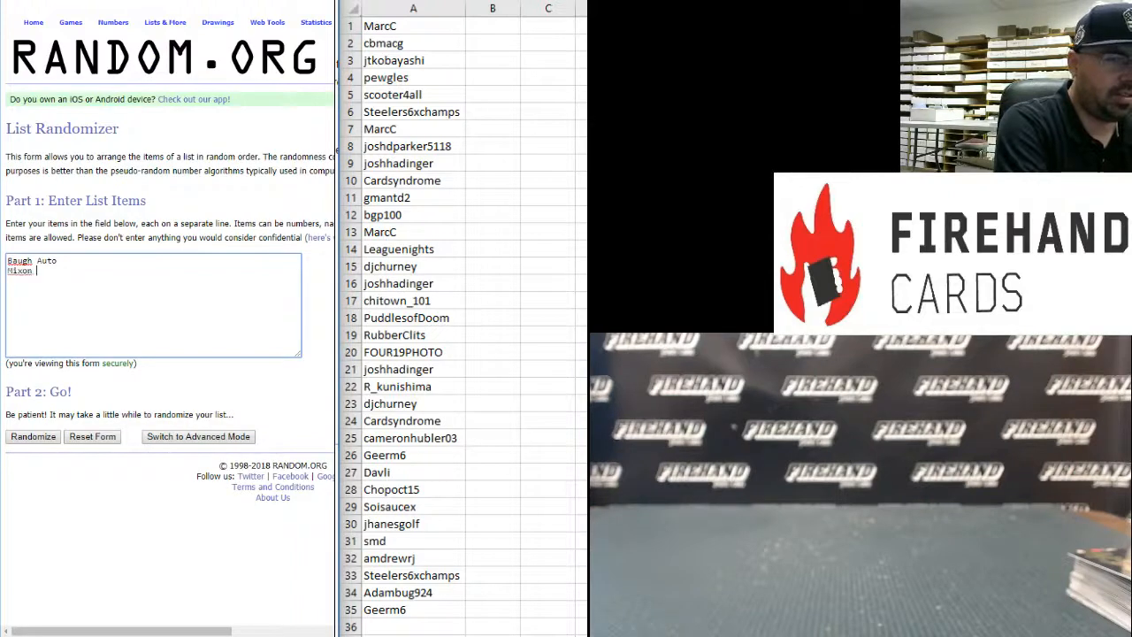
type("Jsy Auto")
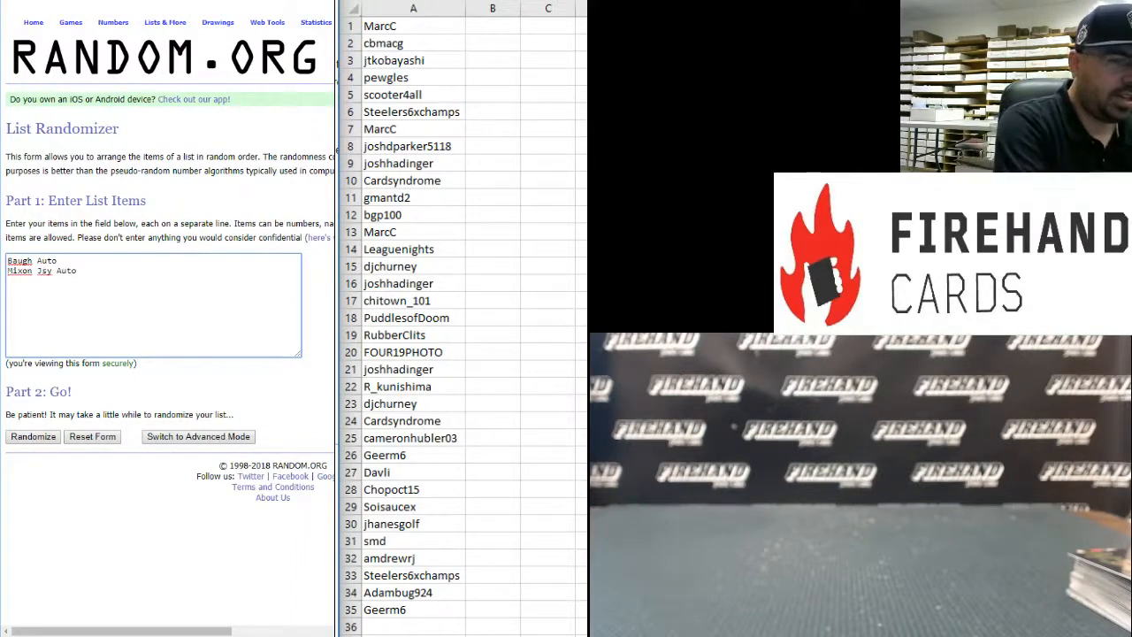
type("Lauletta Auto")
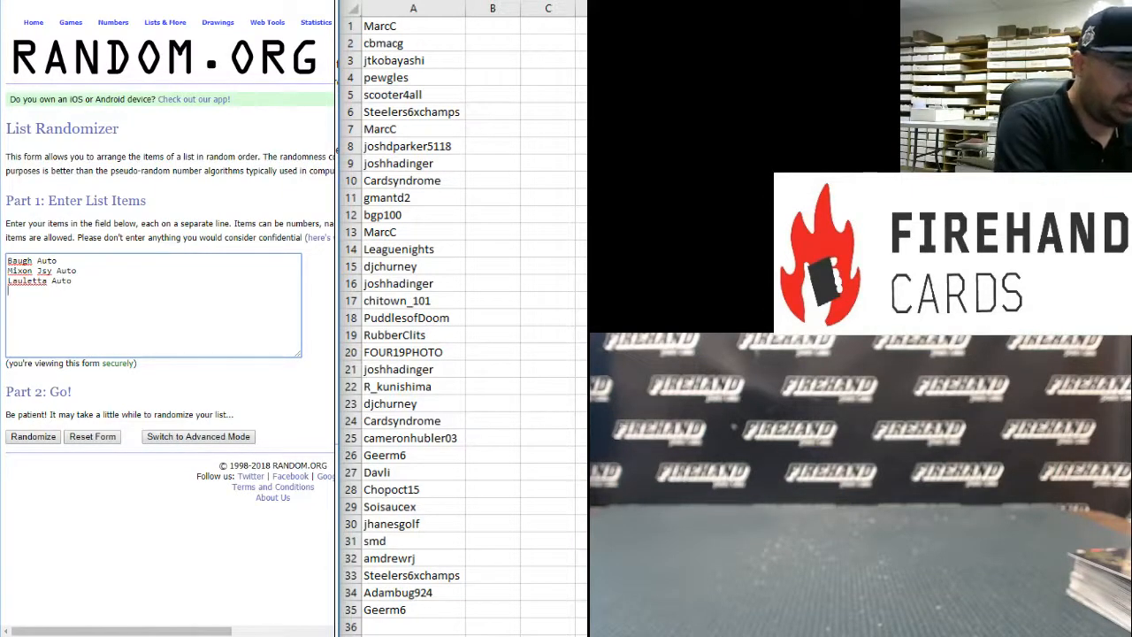
type("Foreman Jsy")
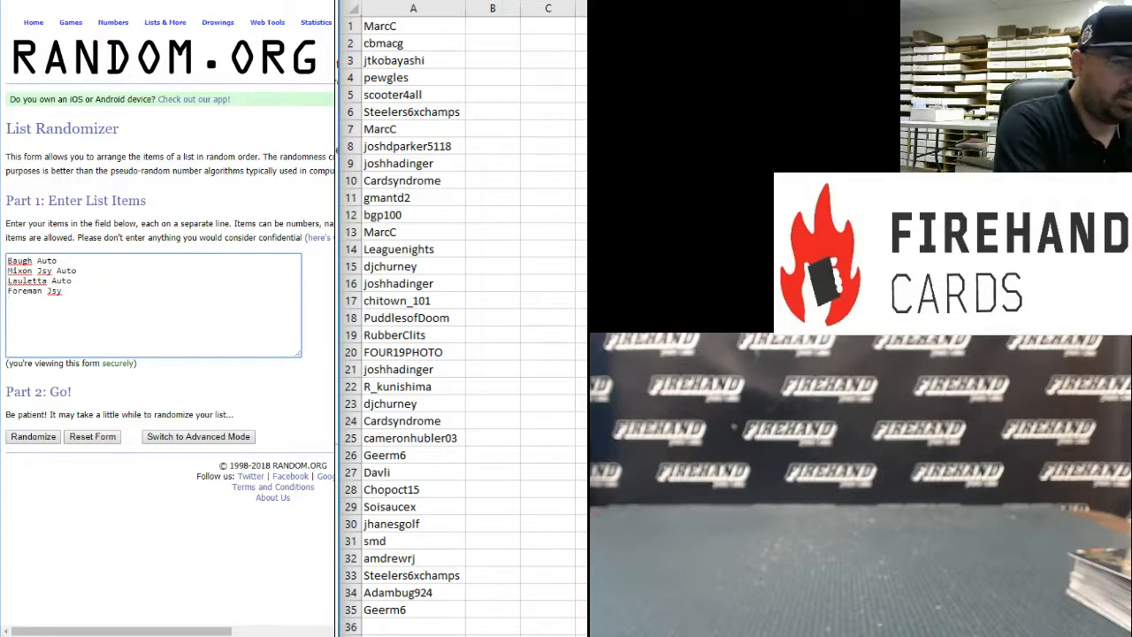
type("Winston")
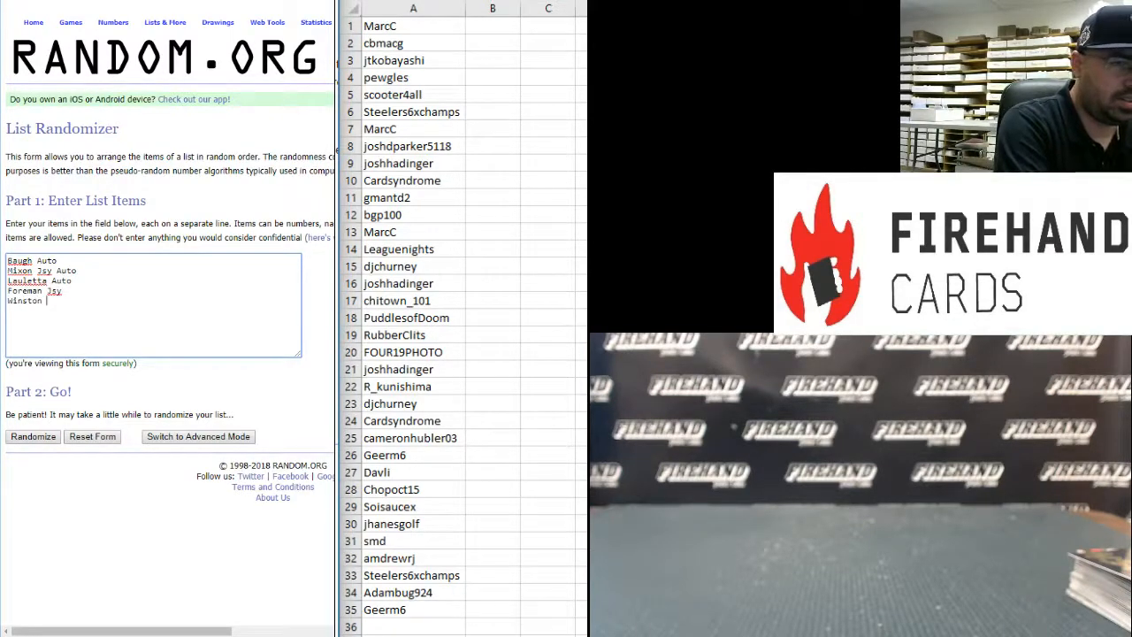
type("Jsy")
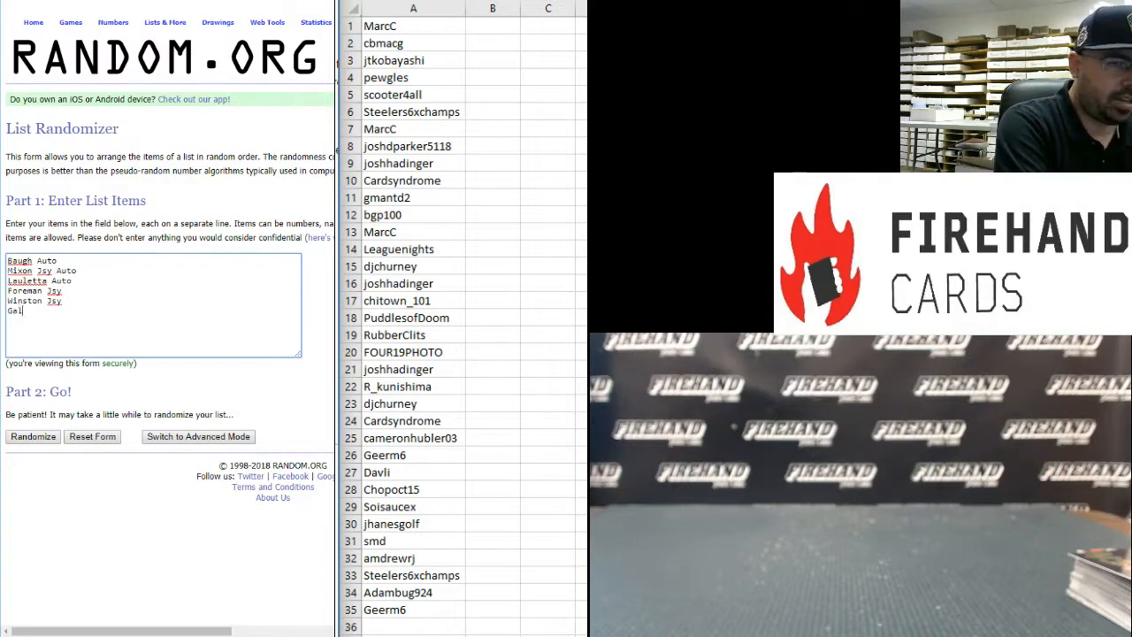
type("lup Auto")
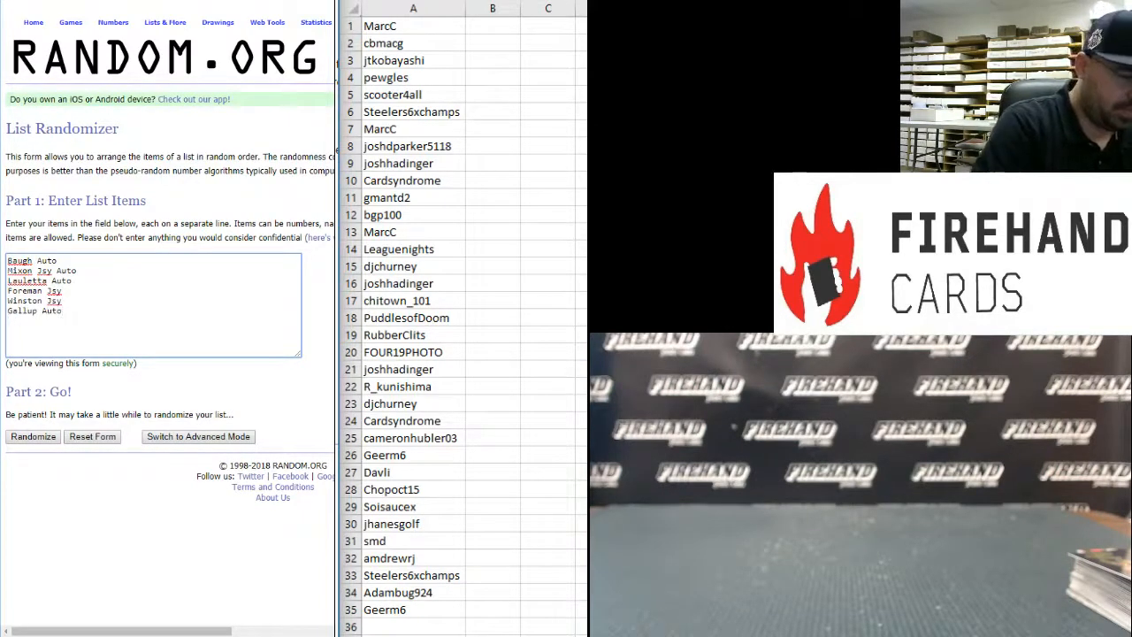
type("Johnson Auto")
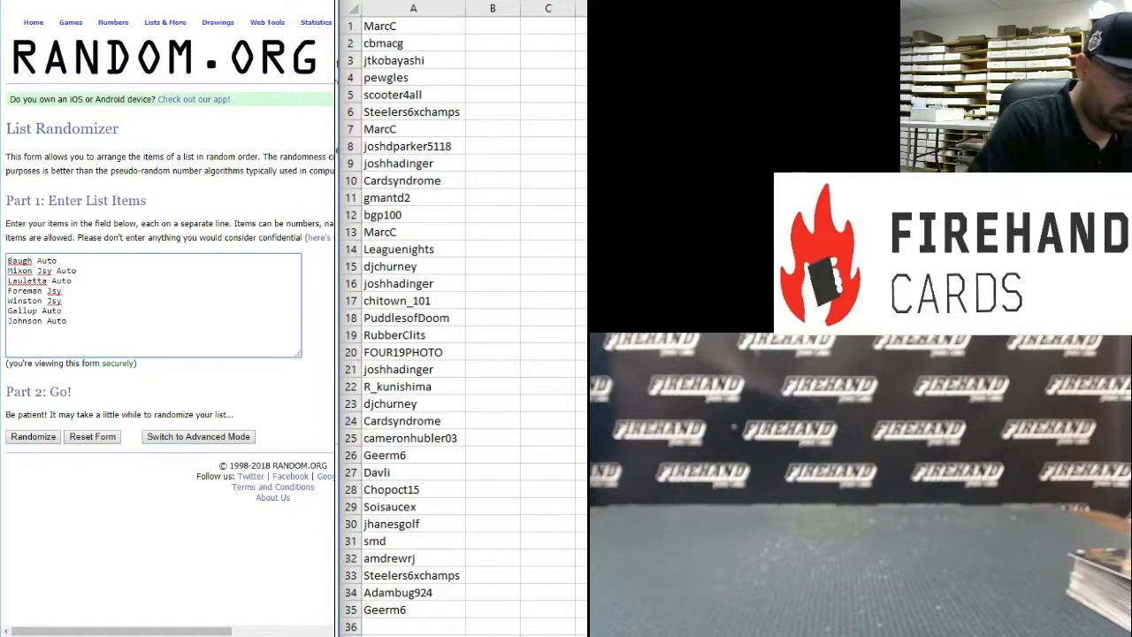
type("Marshall Auto")
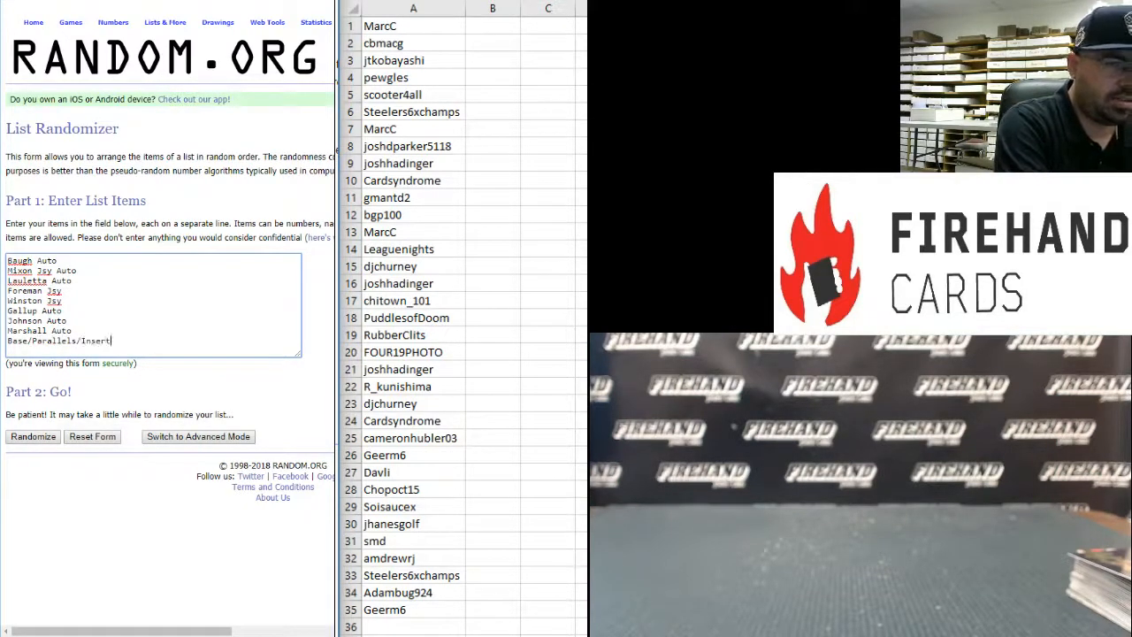
type("s")
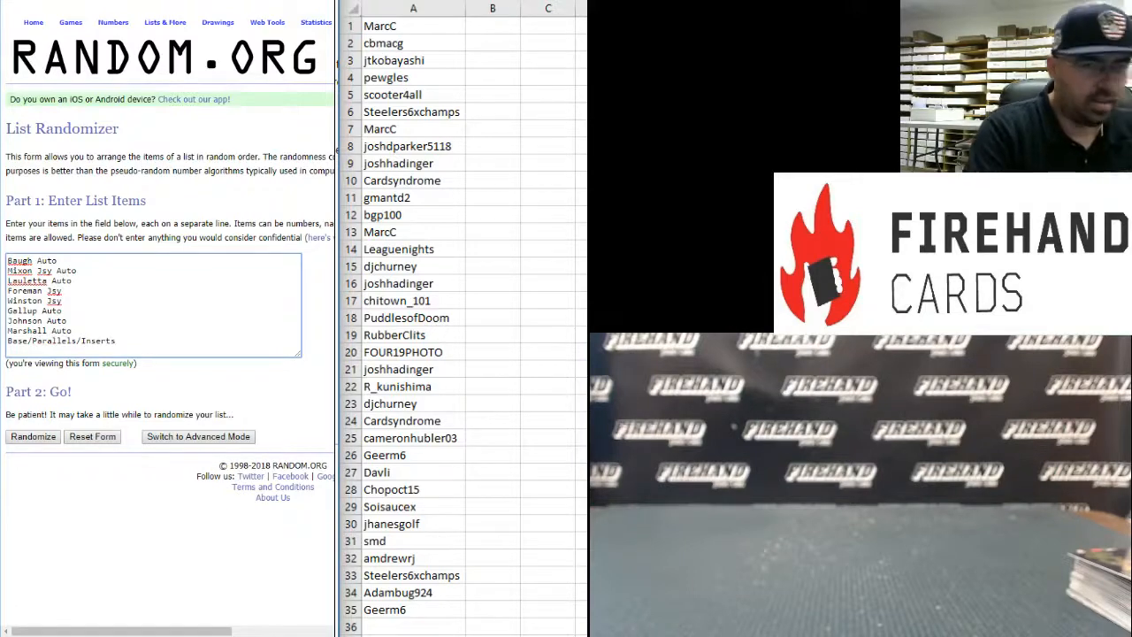
left_click(493, 24)
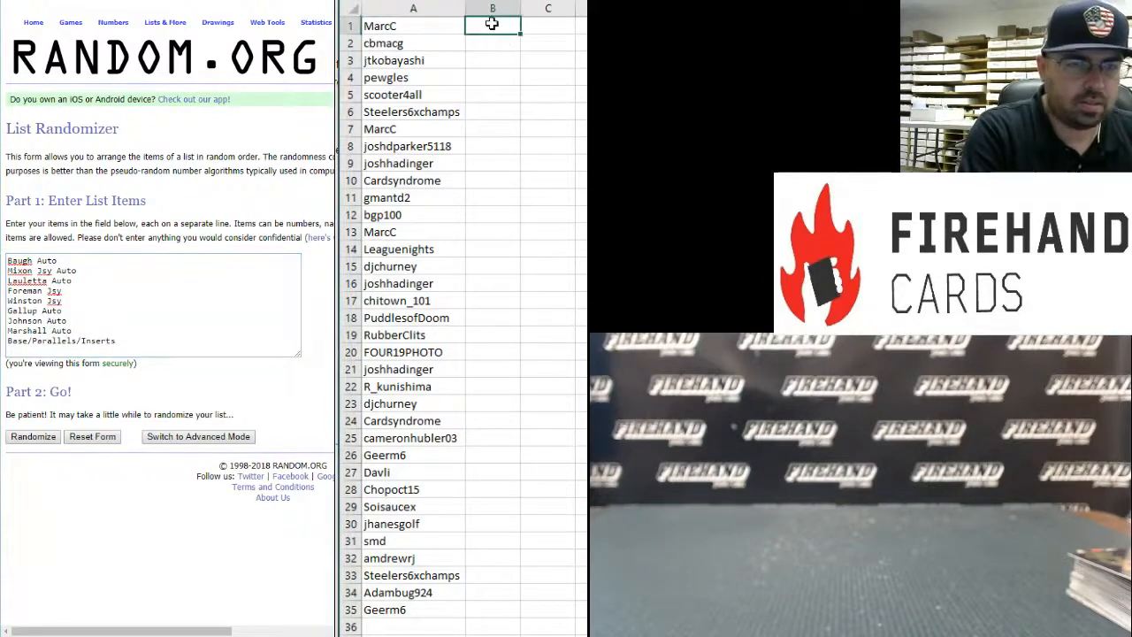
- Make 26 filler X's in column B, add them under the items, then delete them
type("x")
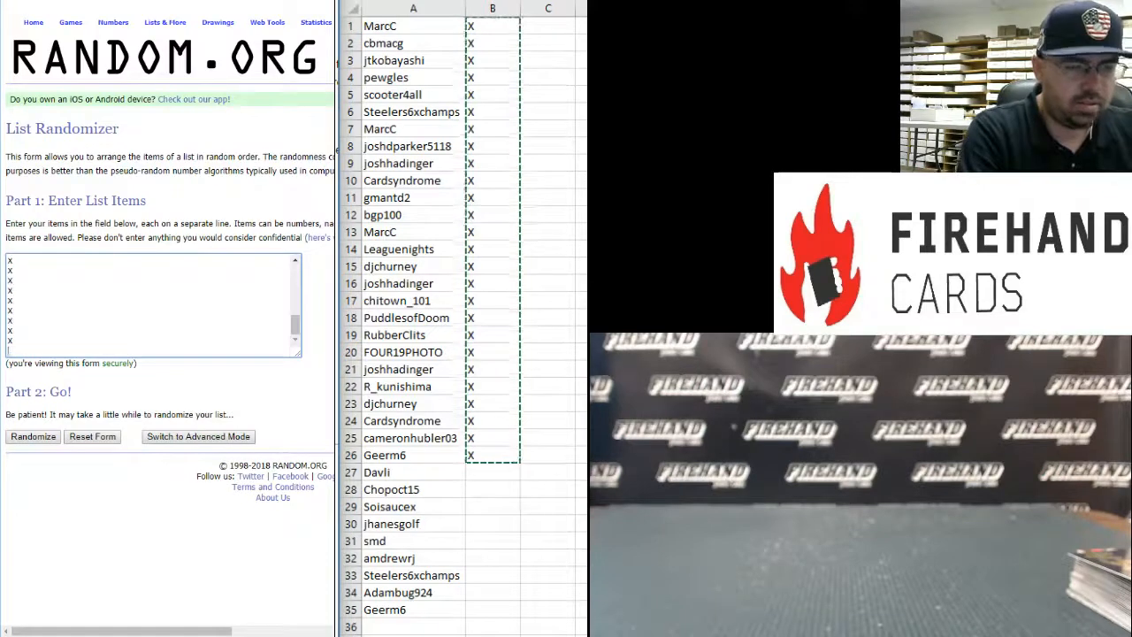
left_click(492, 26)
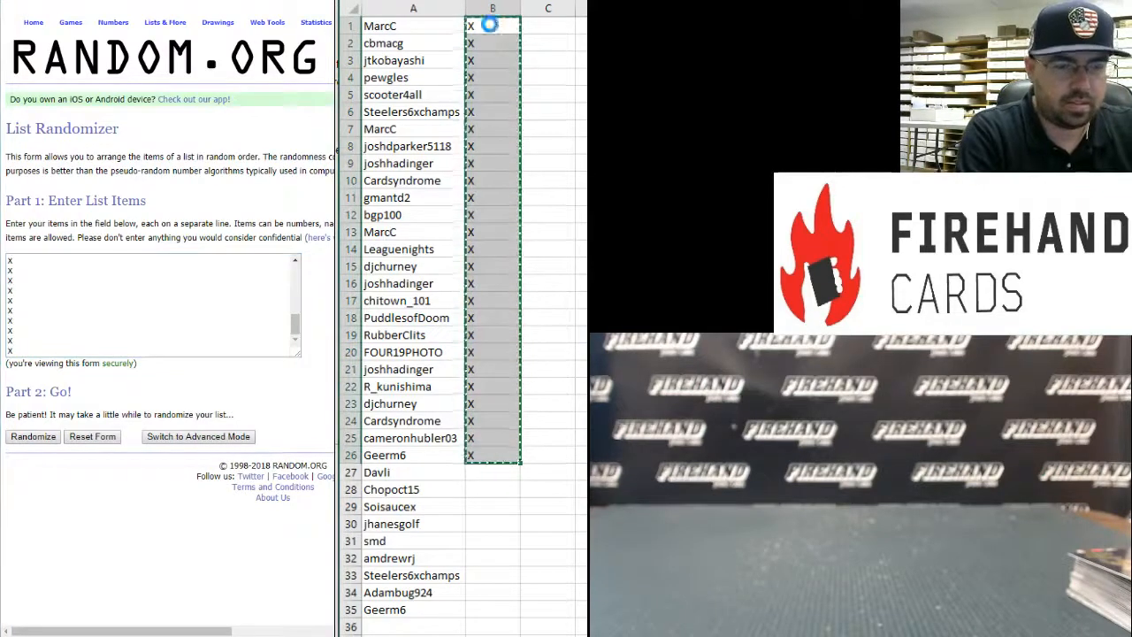
key("Delete")
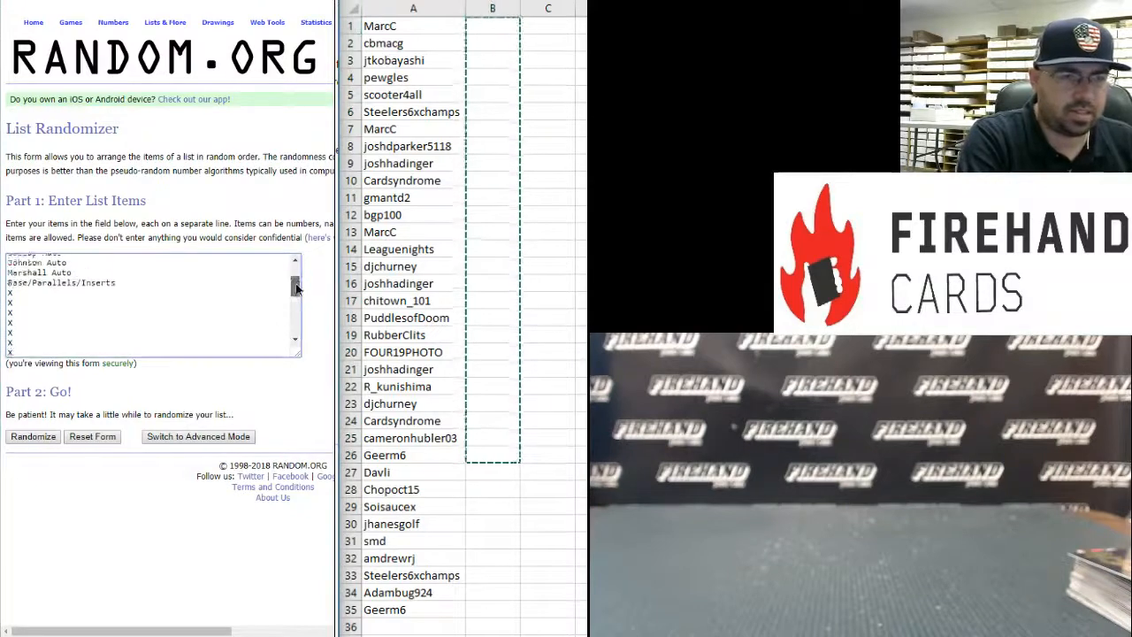
scroll("up", 3)
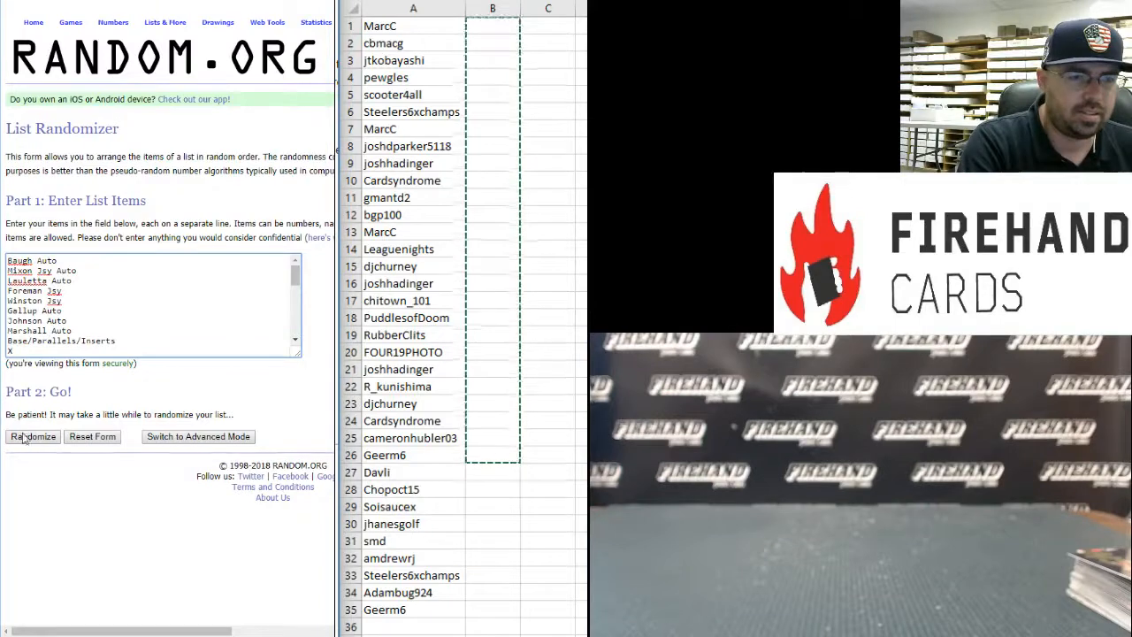
- Randomize the 35-line hits-and-X's list and reshuffle it with Again
left_click(32, 436)
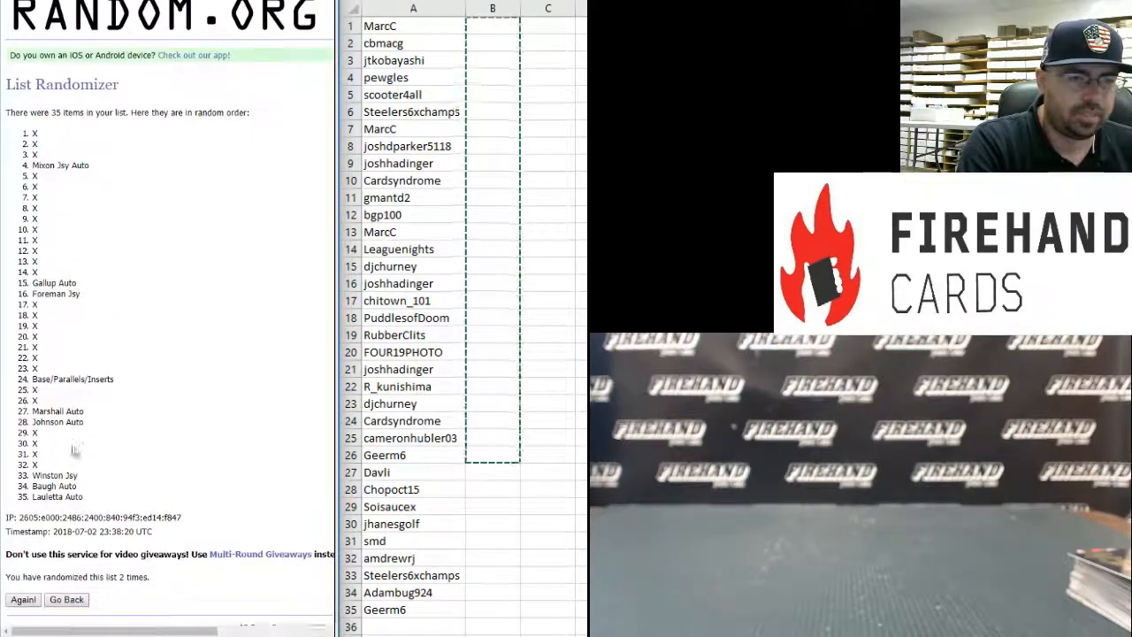
scroll("down", 3)
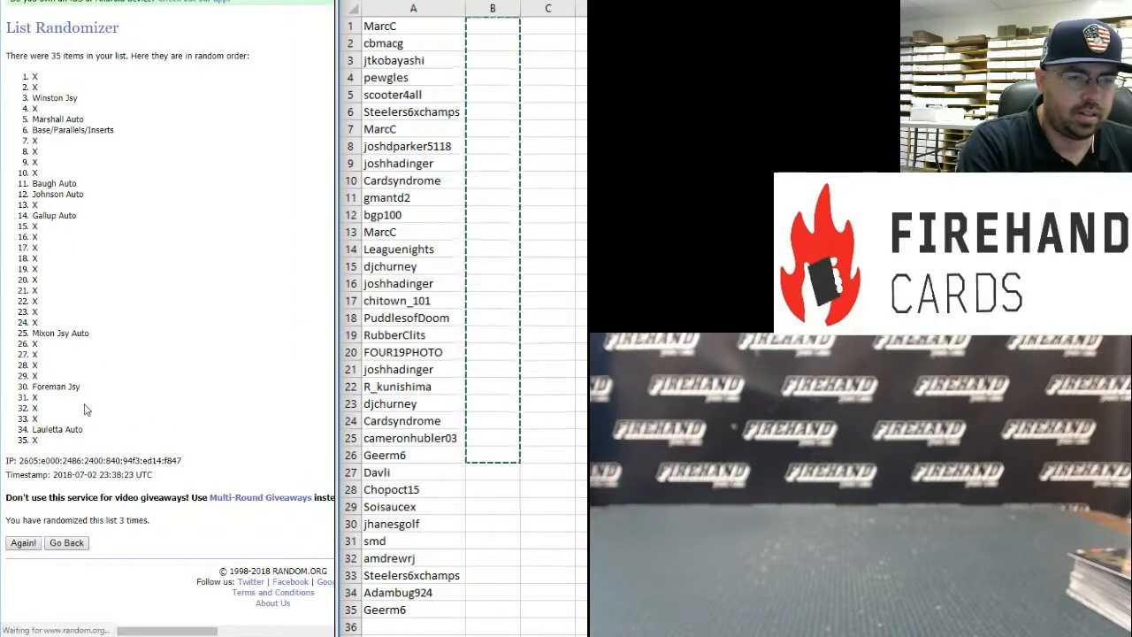
left_click(23, 542)
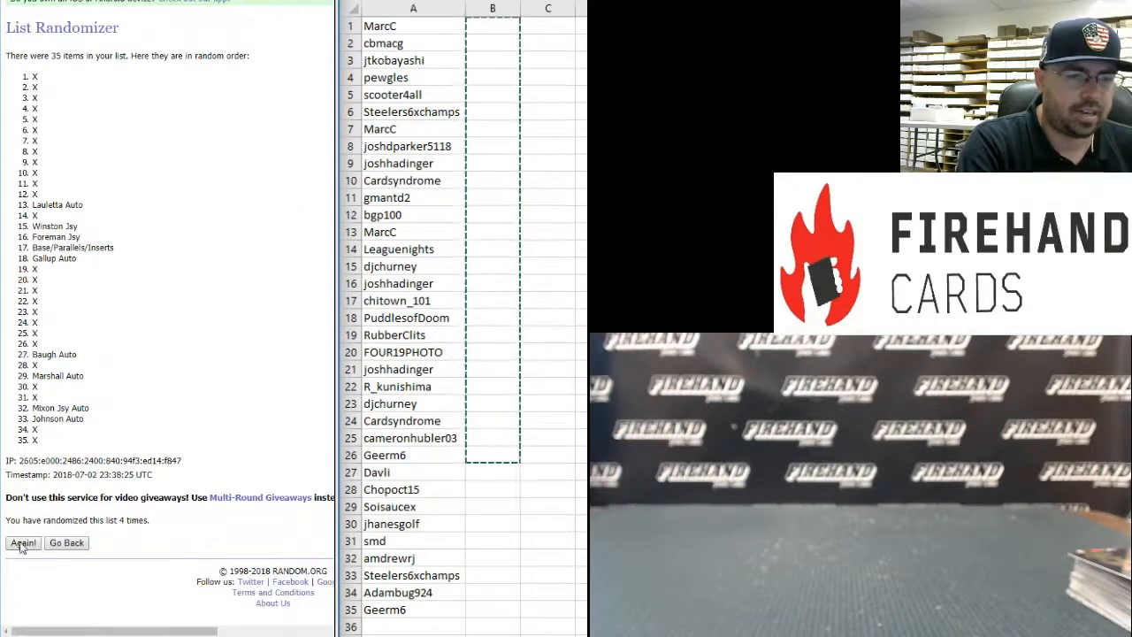
left_click(22, 543)
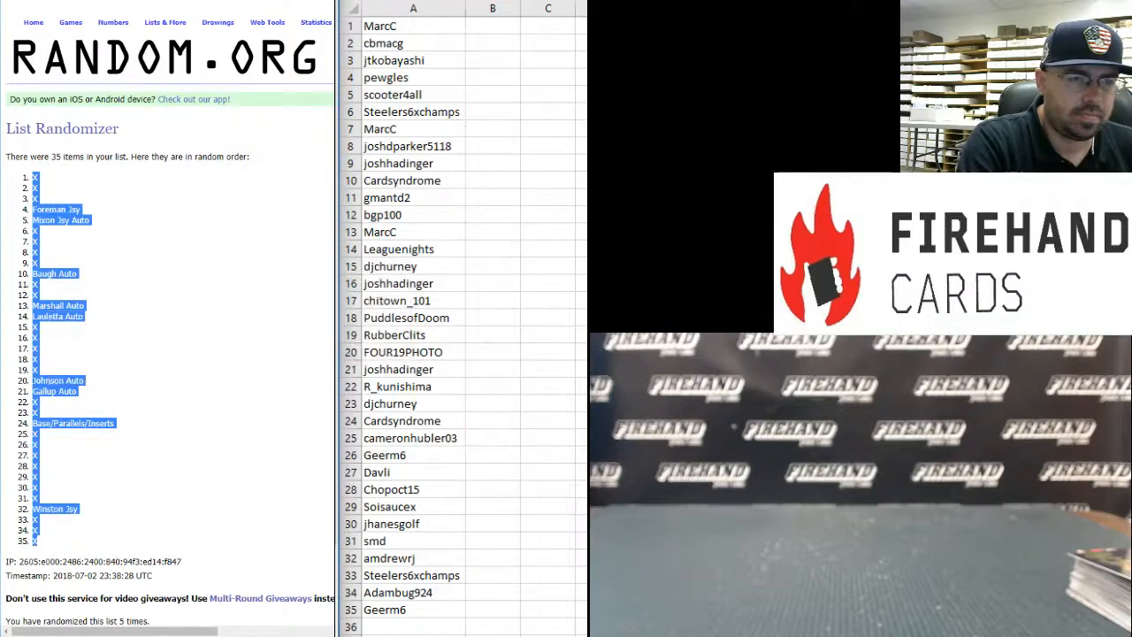
- Paste the shuffled list of hit items and X's into column B as plain text
right_click(492, 25)
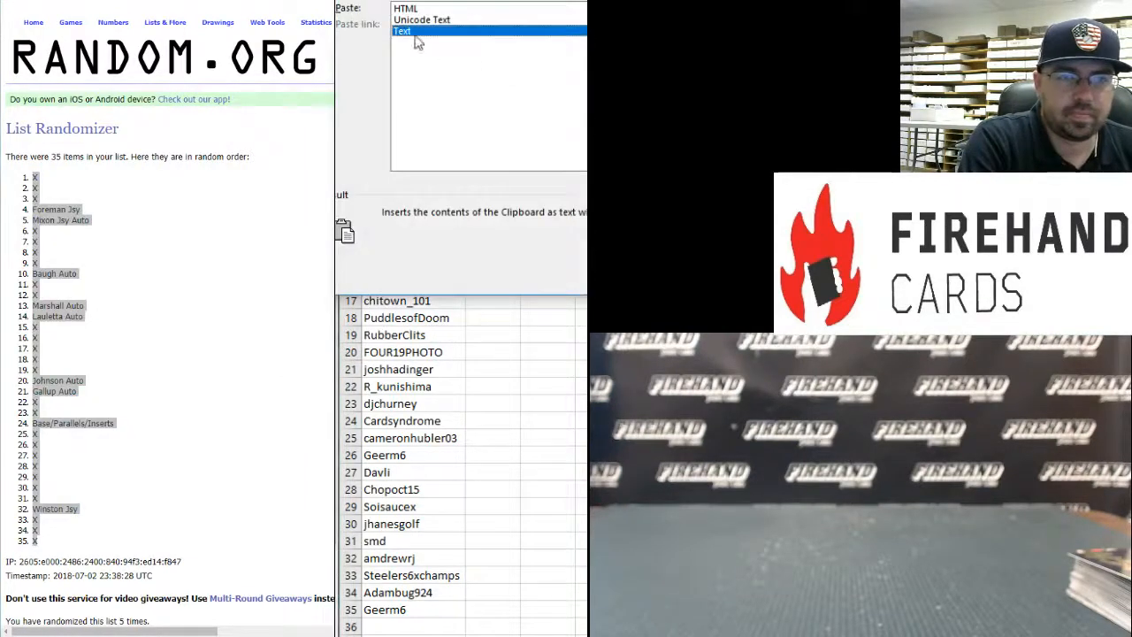
left_click(403, 31)
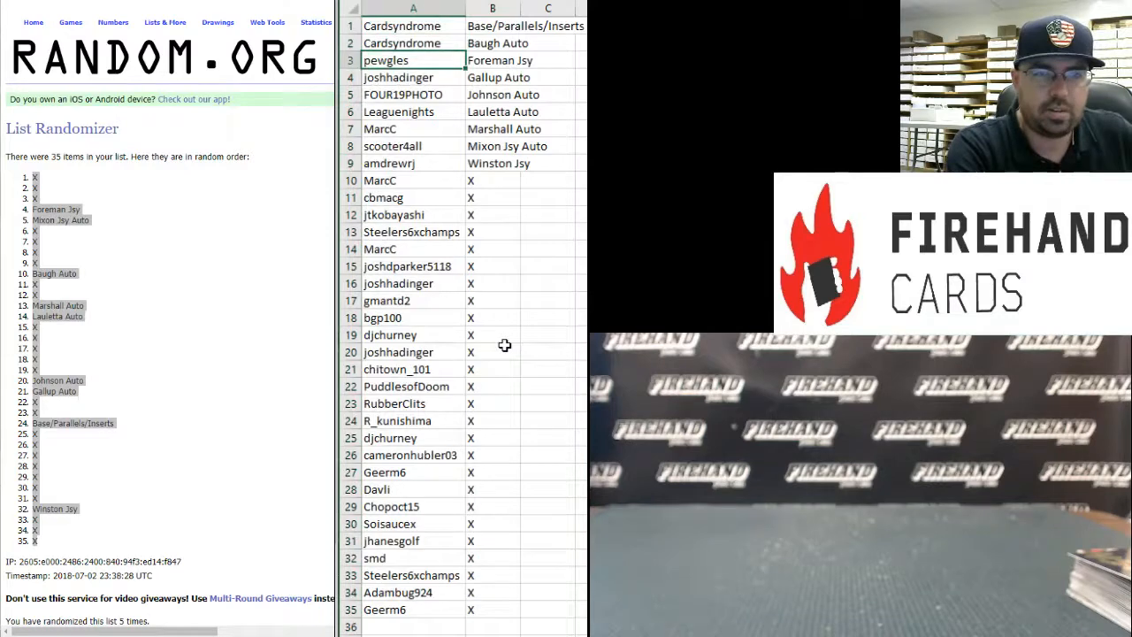
left_click(398, 77)
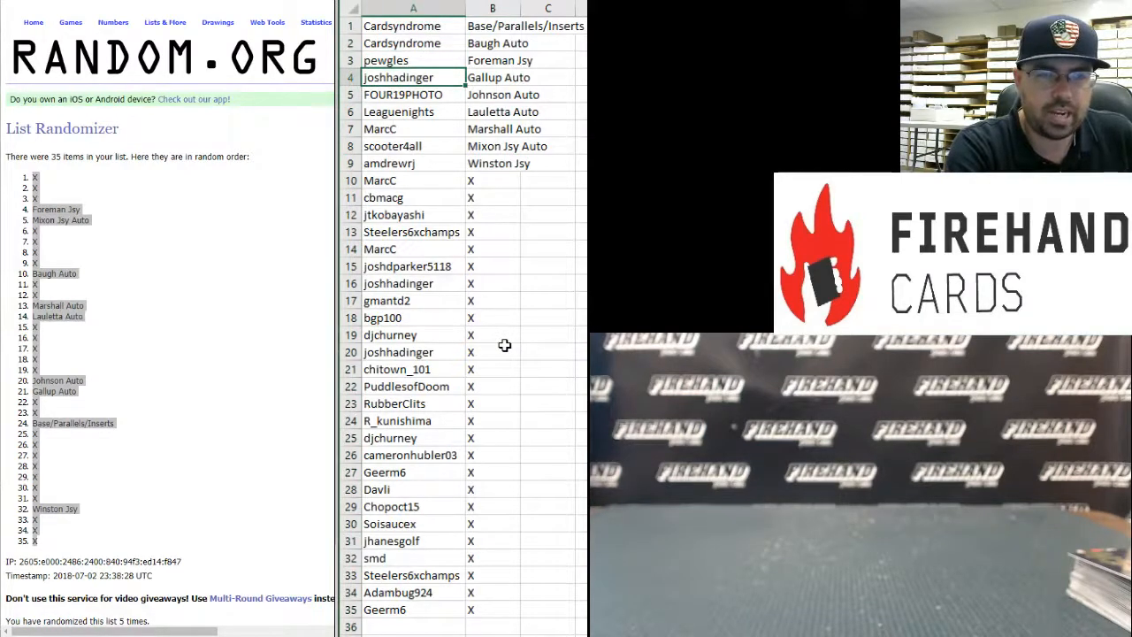
left_click(412, 95)
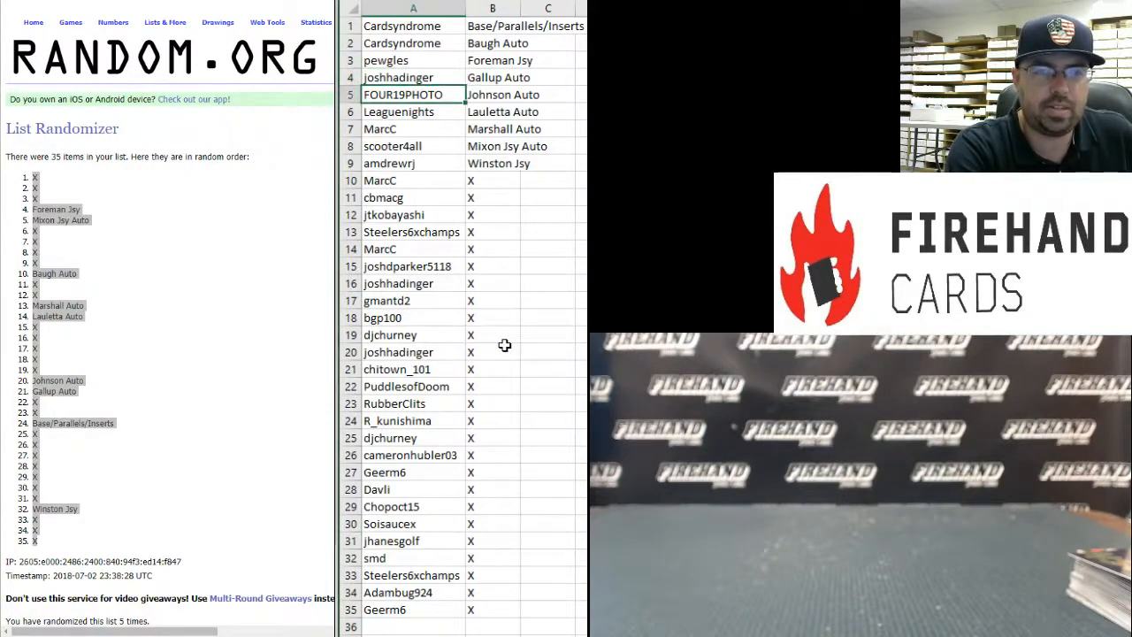
left_click(398, 111)
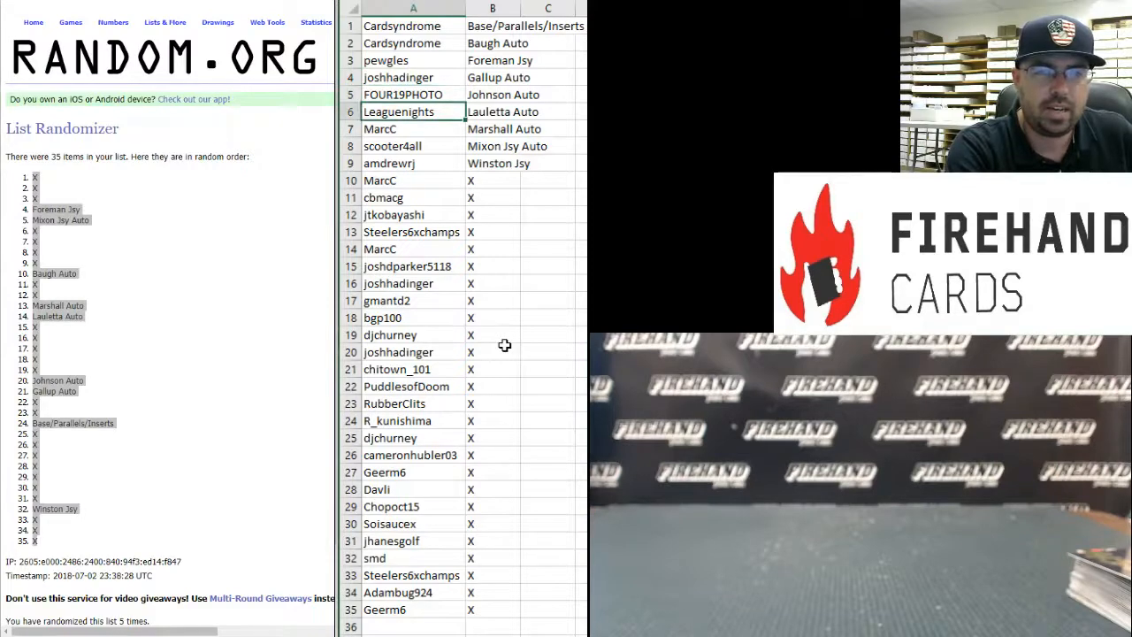
left_click(402, 128)
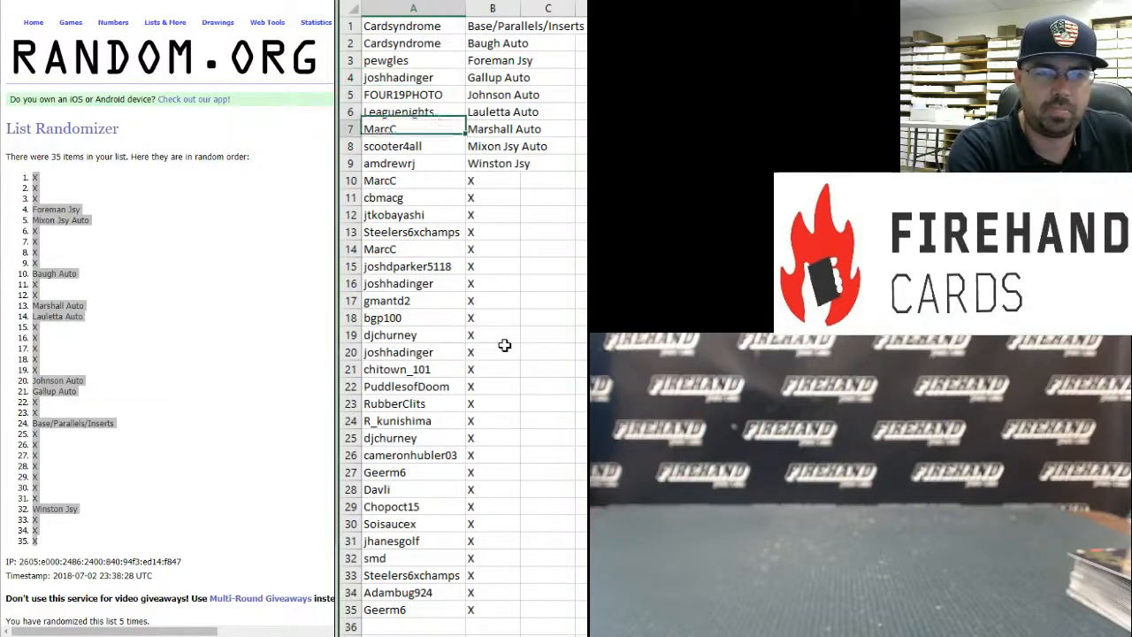
left_click(402, 146)
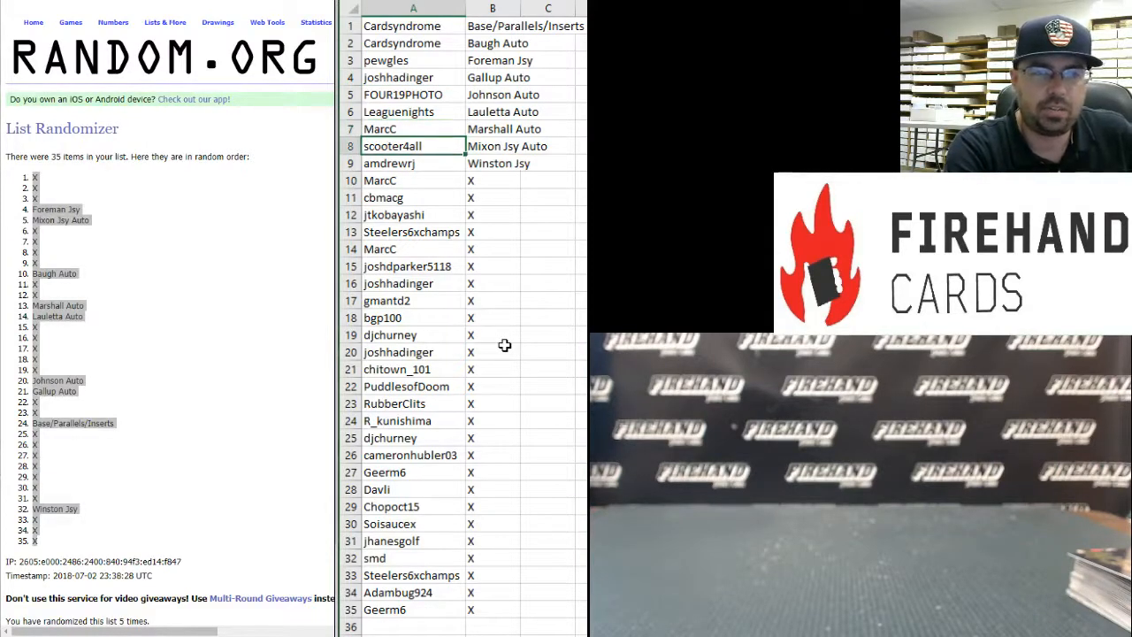
left_click(389, 163)
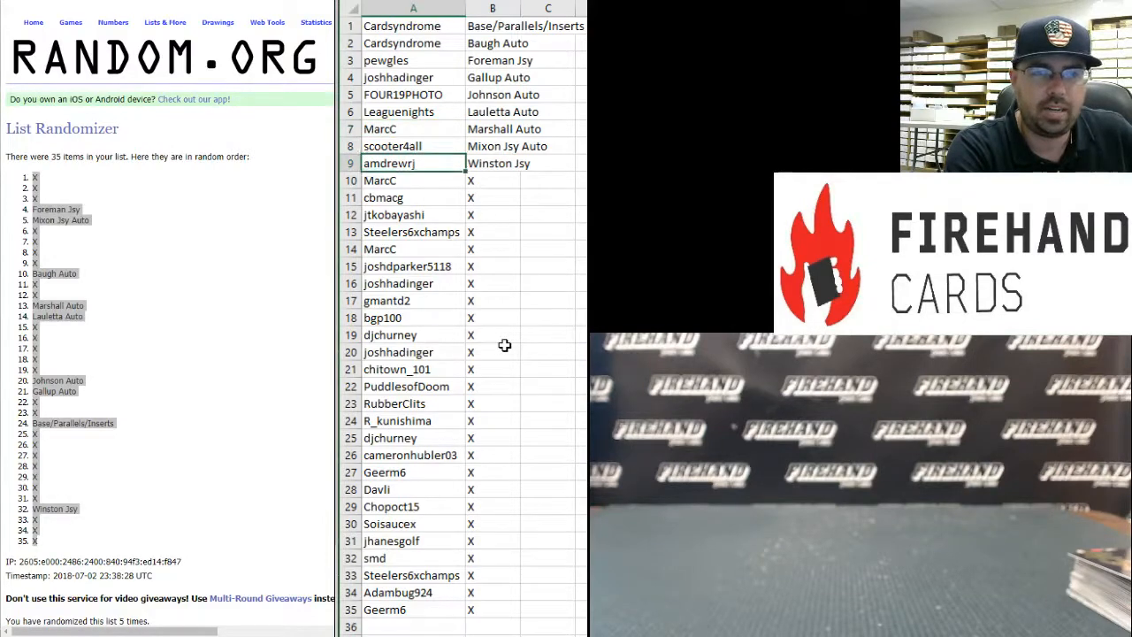